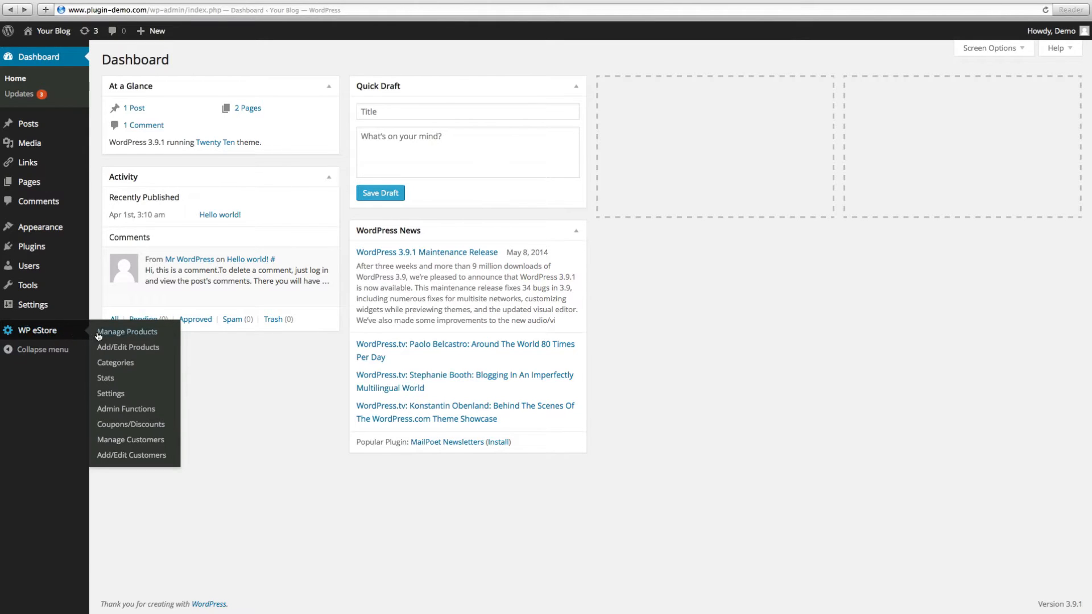
mouse_move(127, 347)
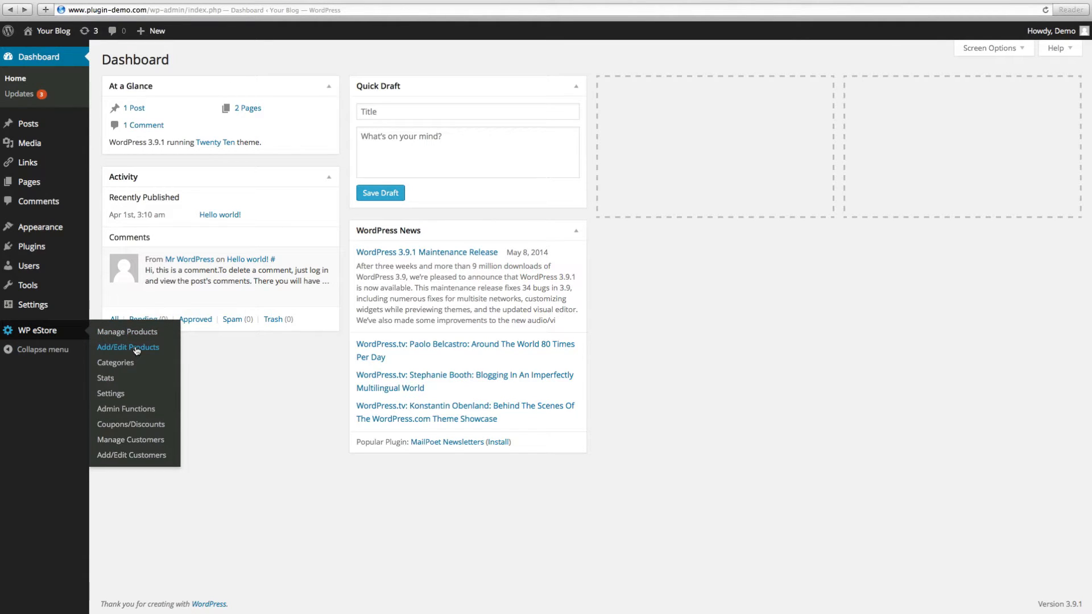
Open WP eStore's Add/Edit Products page to get an empty product form.
click(128, 347)
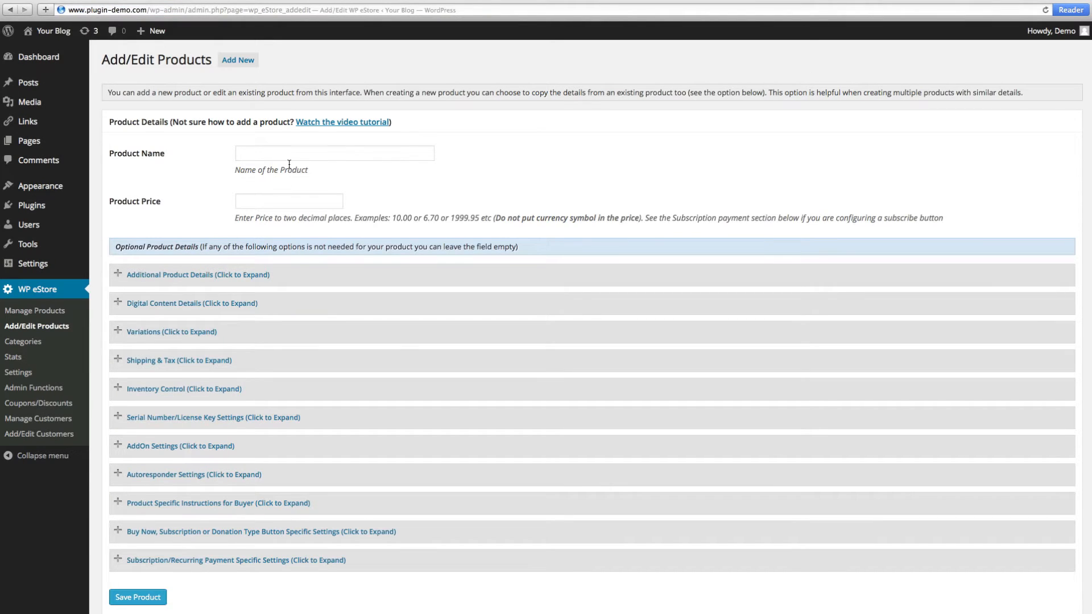
Fill in Product Name 'My new eBook' and Product Price 9.97.
click(334, 152)
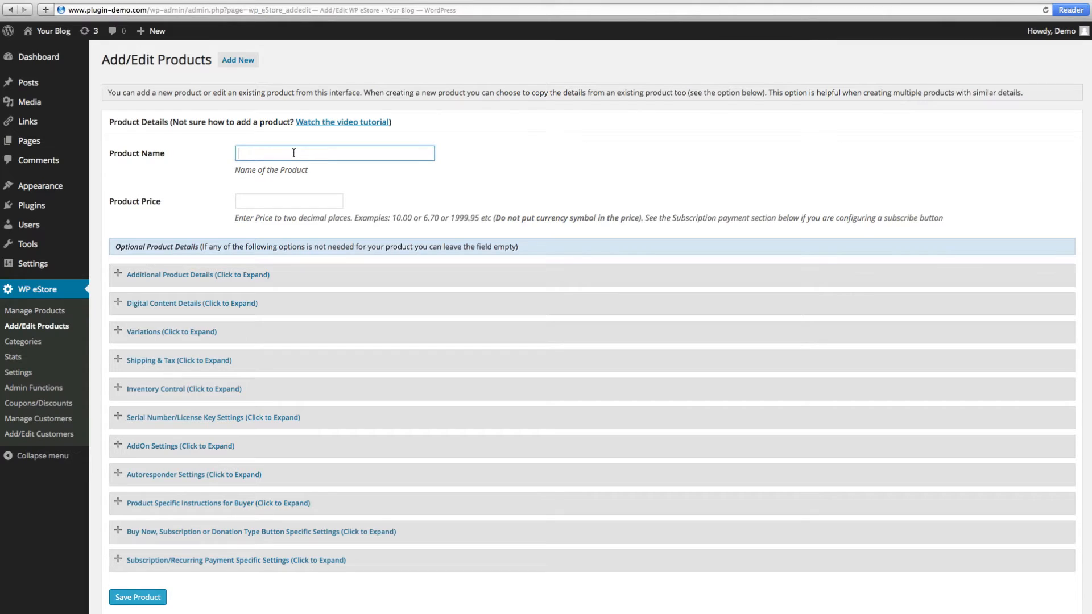
text(My)
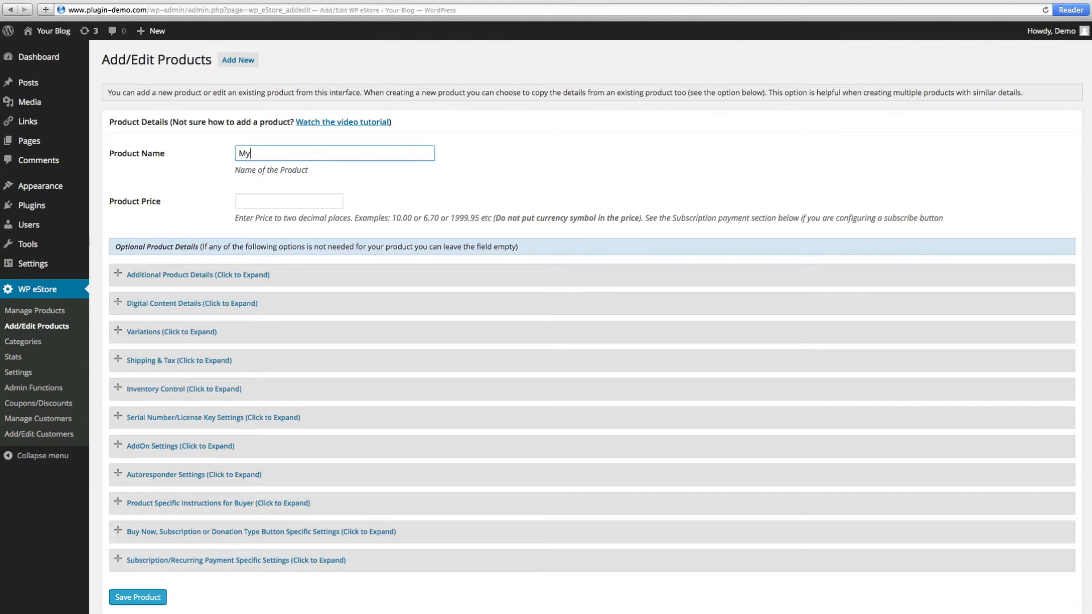
text(new eBook)
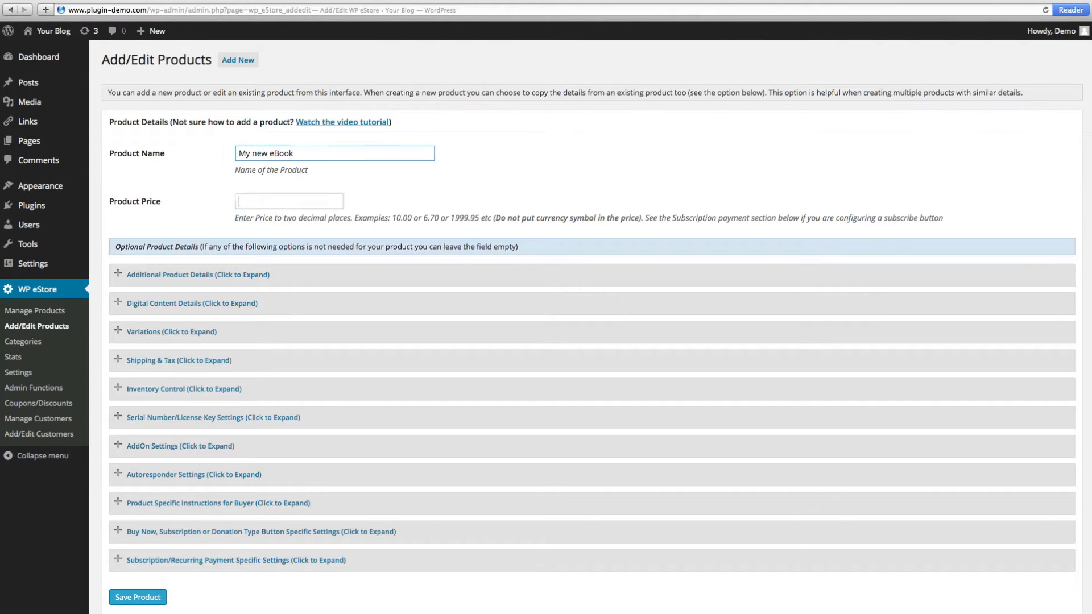
text(9.)
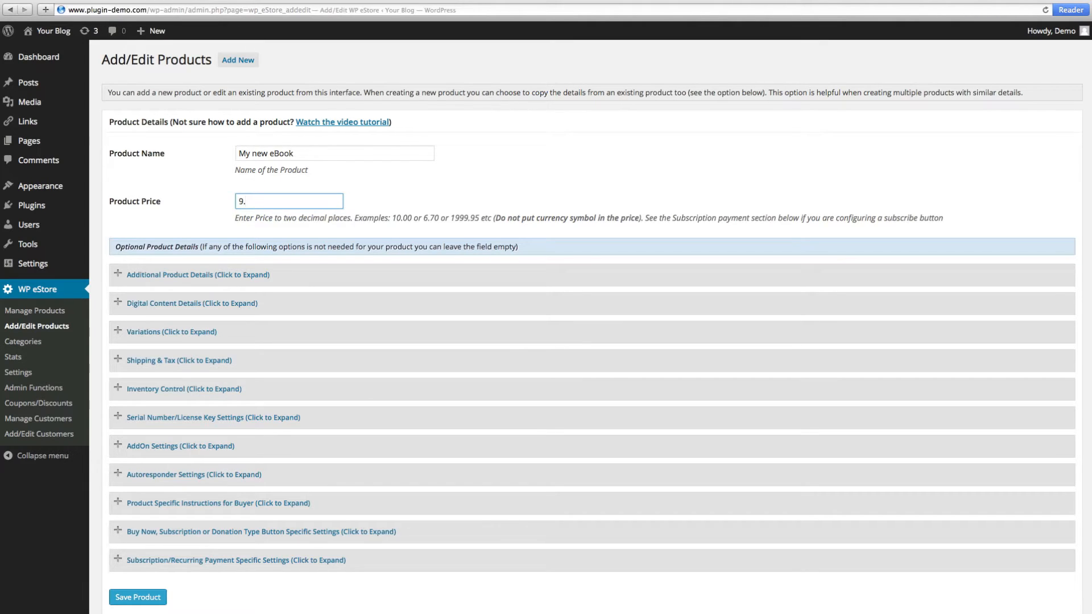
text(97)
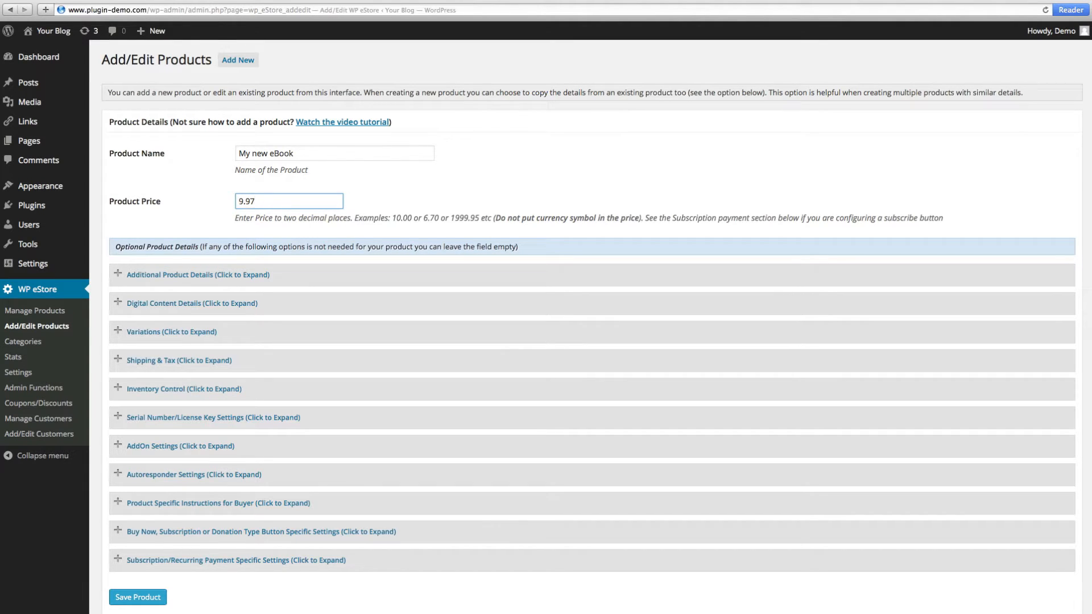
mouse_move(154, 278)
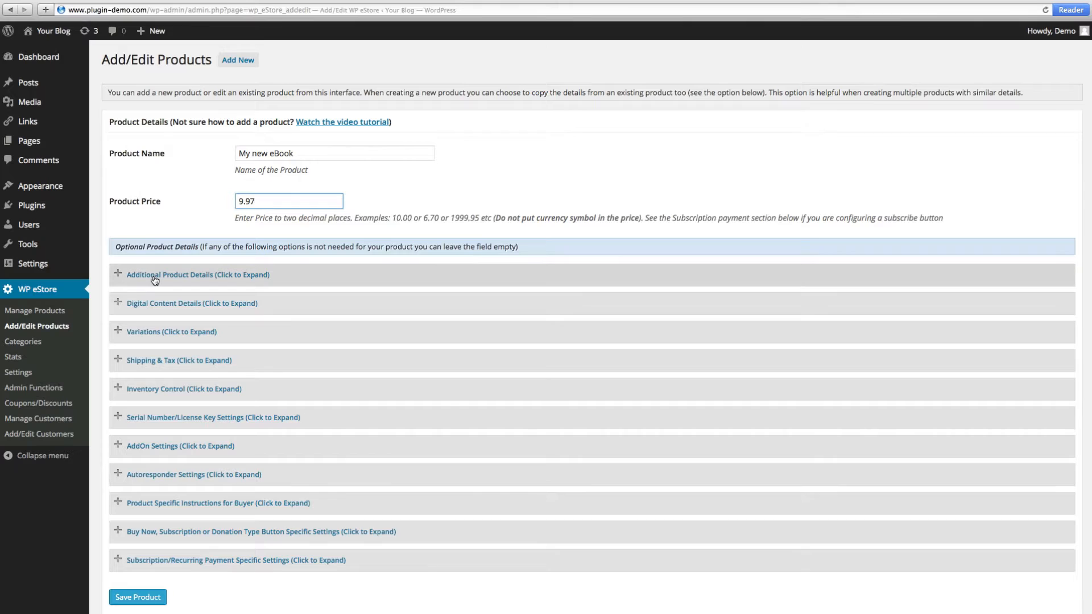
Expand Additional Product Details and enter the description 'I created a new eBook for you.'.
click(198, 274)
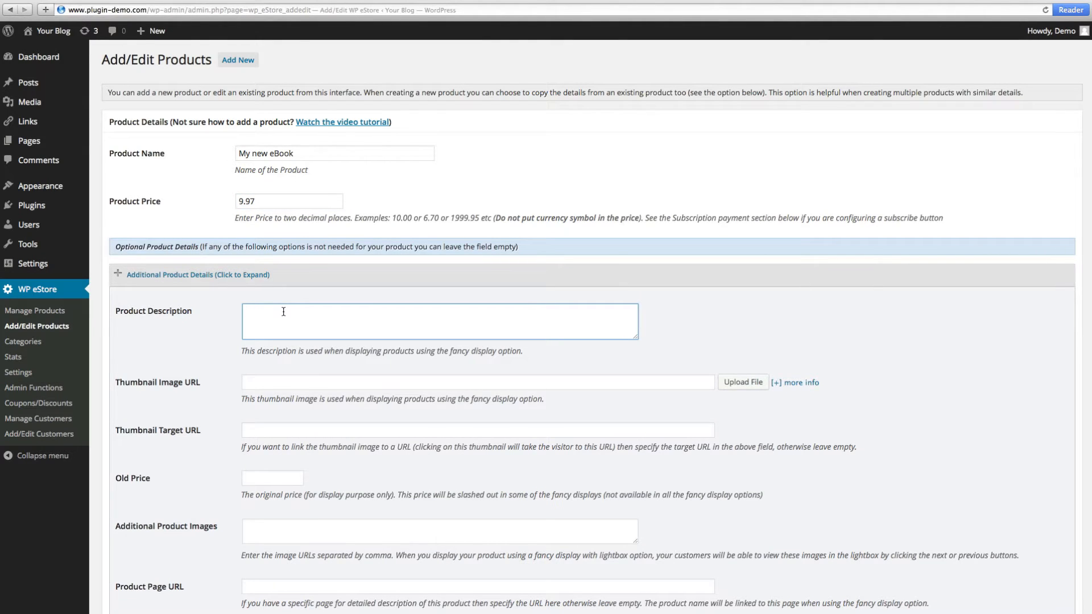
text(I cre)
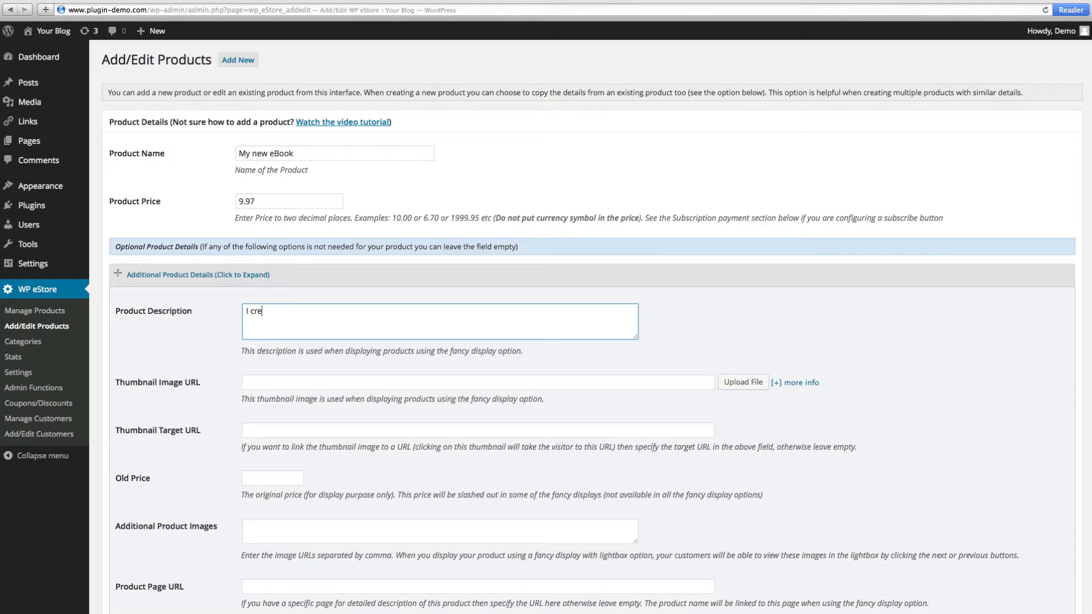
text(ated a ne)
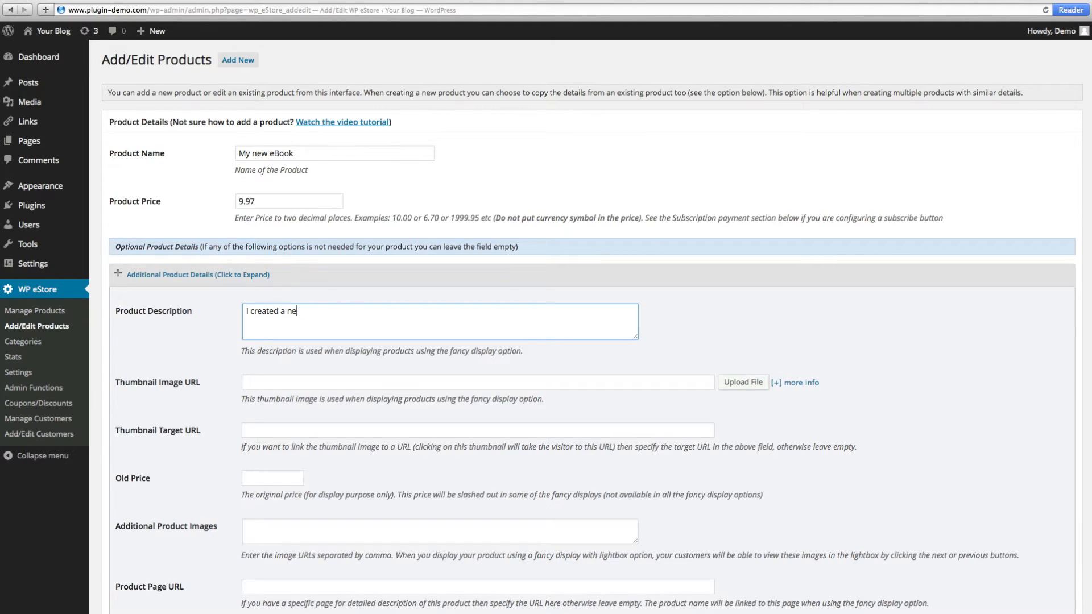
text(w eBook for)
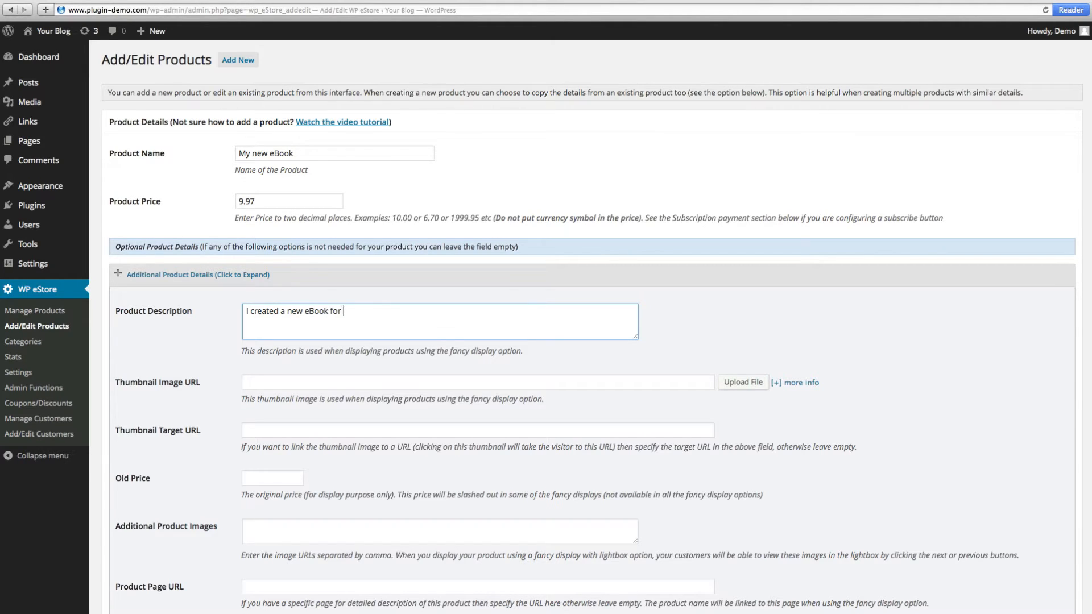
text(you.)
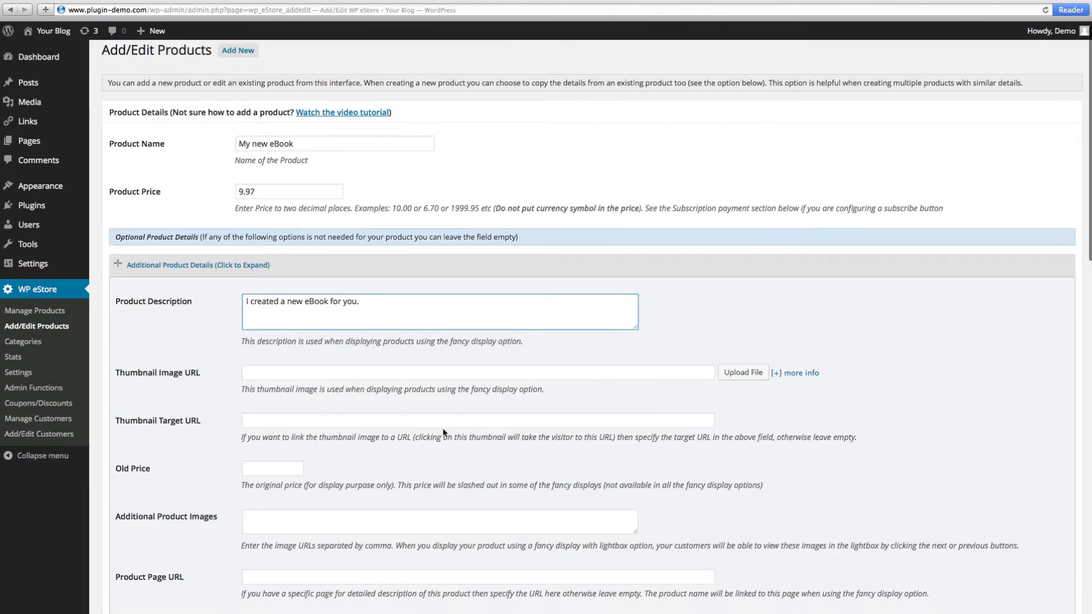
Turn on the Display Quantity Field option for the product.
scroll(down, 3)
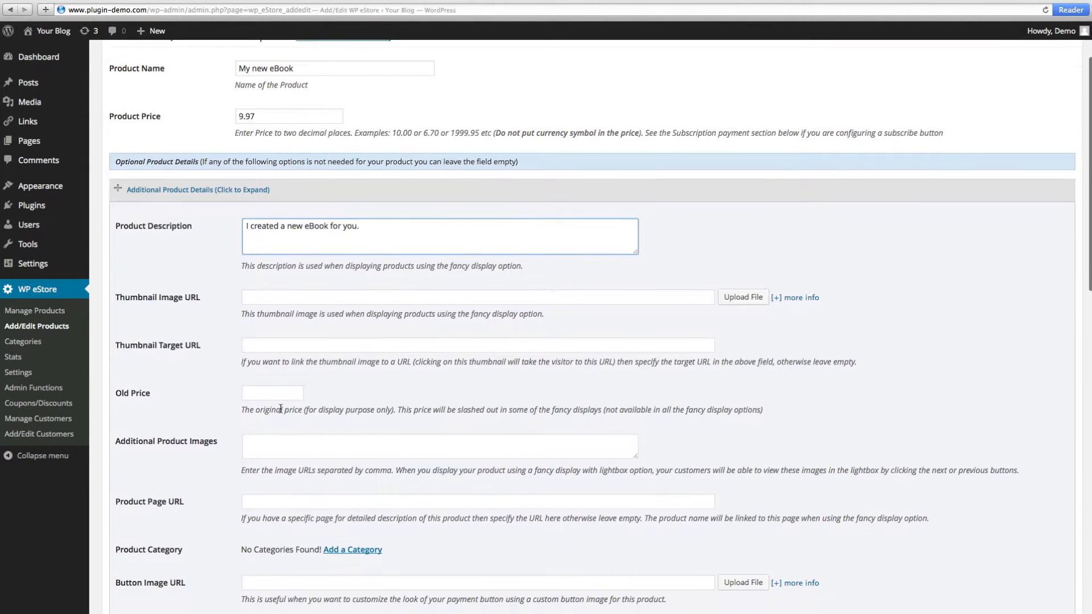
scroll(down, 3)
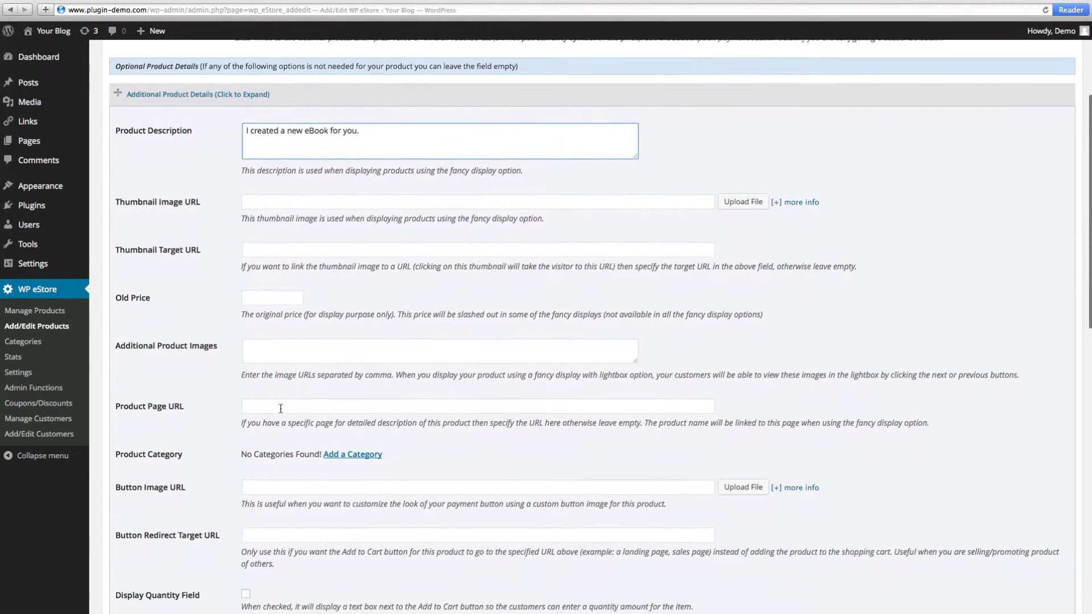
scroll(down, 3)
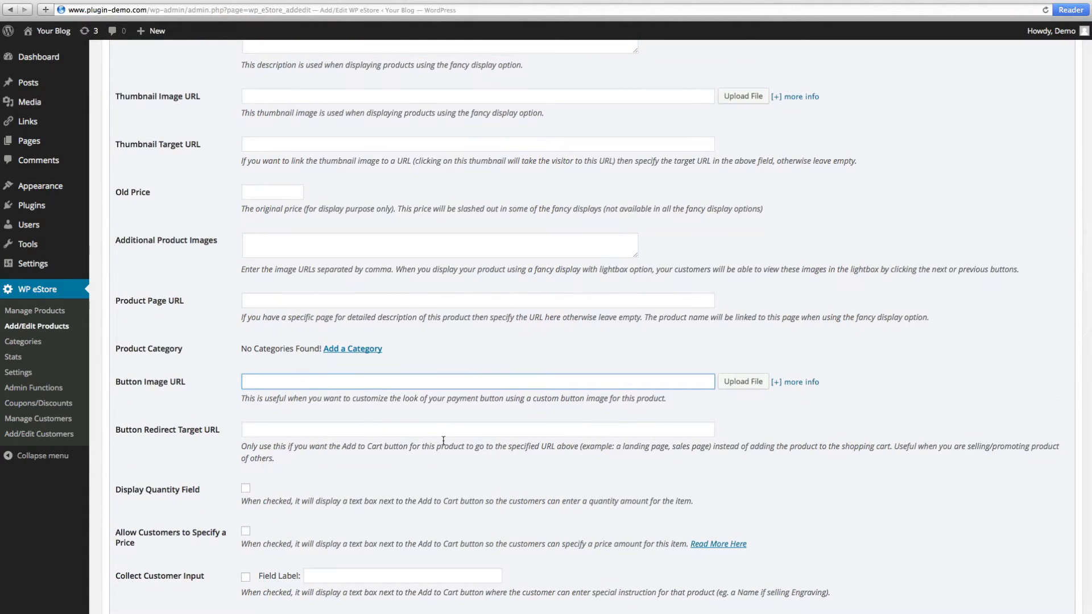
mouse_move(743, 382)
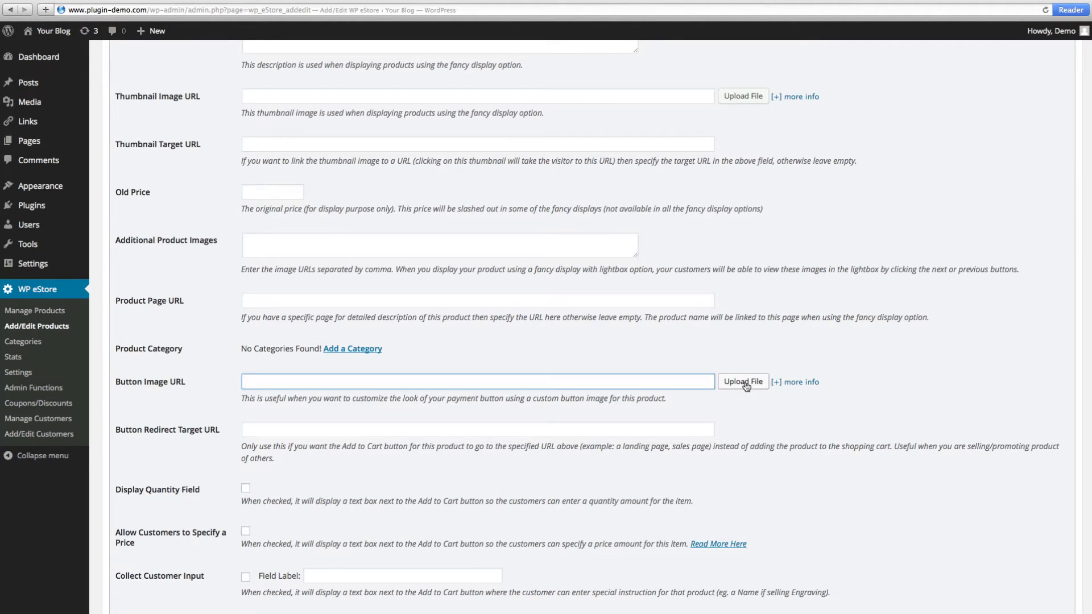
scroll(down, 3)
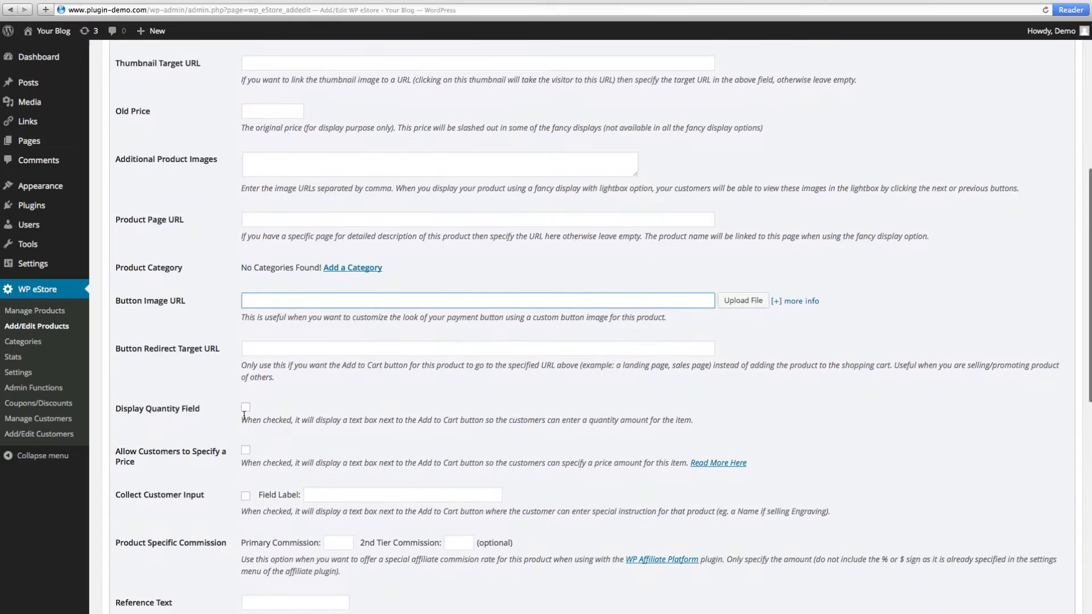
click(245, 407)
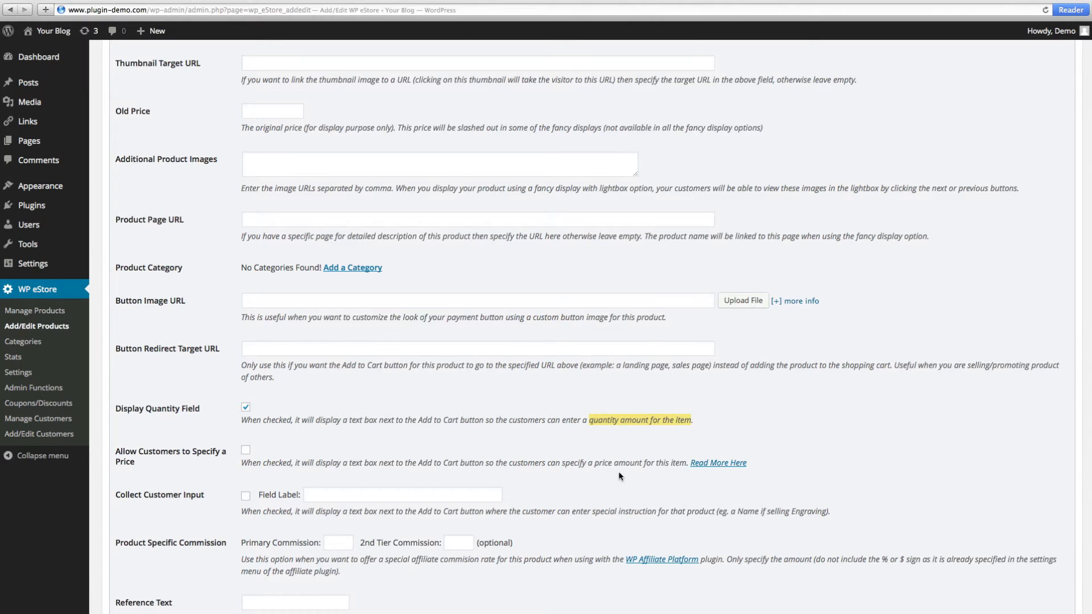
scroll(down, 3)
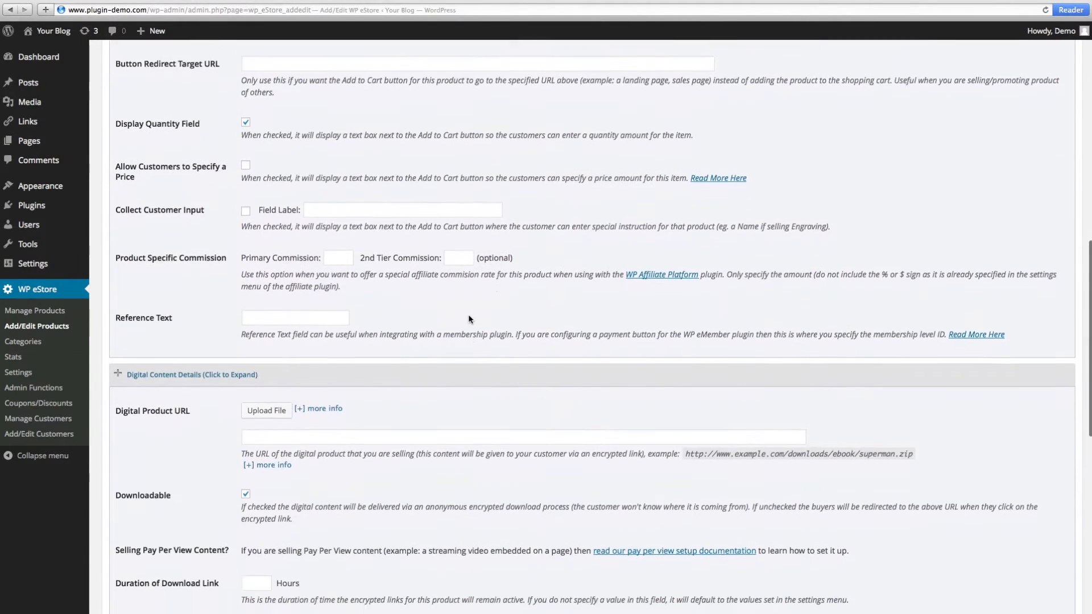
Set Duration of Download Link to 24 hours and Download Limit Count to 5.
scroll(down, 3)
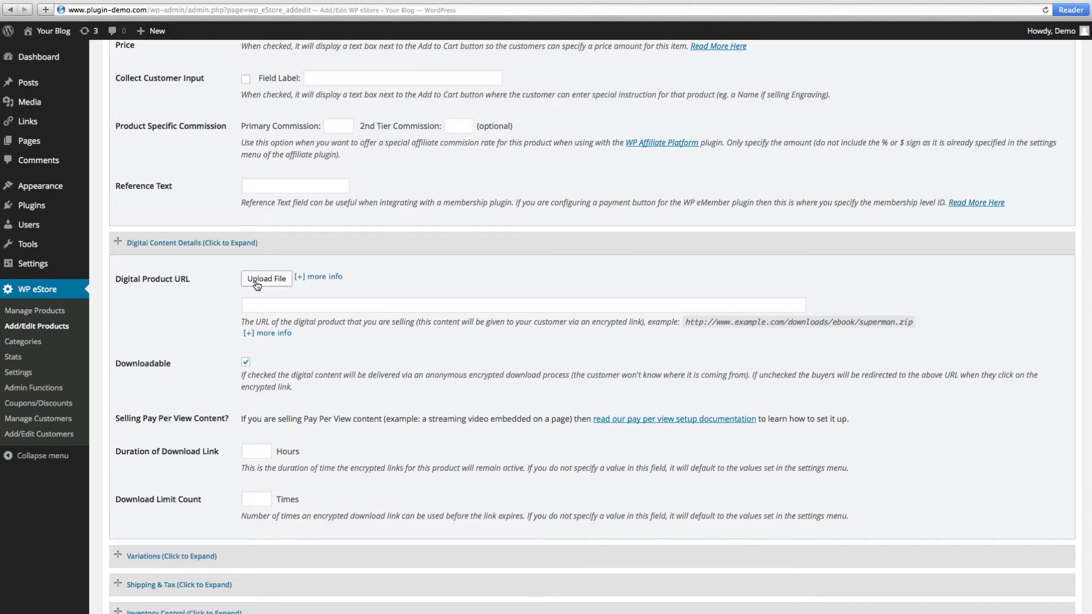
scroll(down, 3)
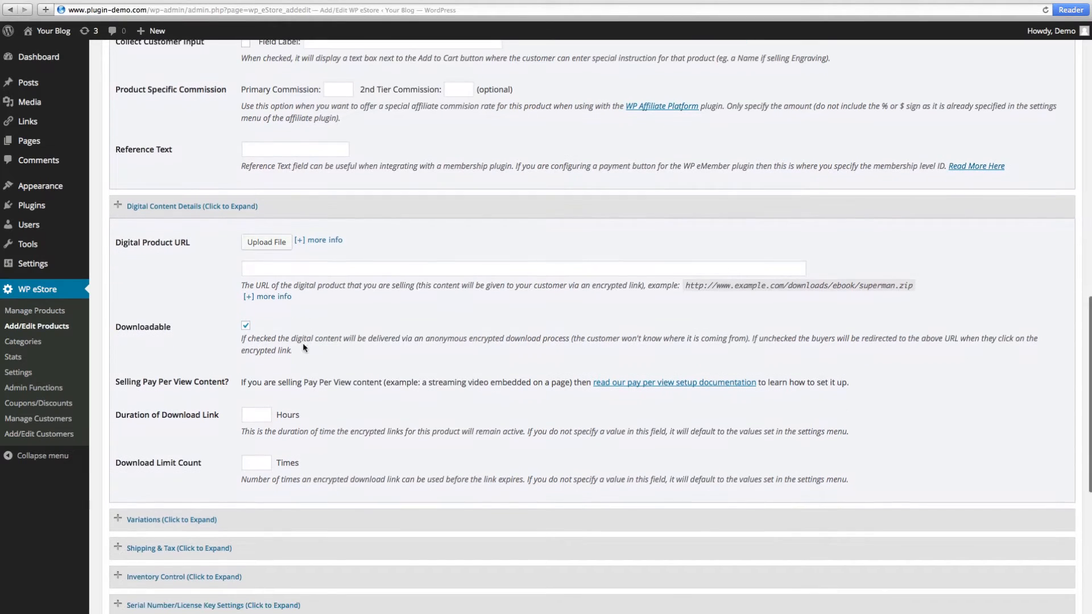
click(245, 326)
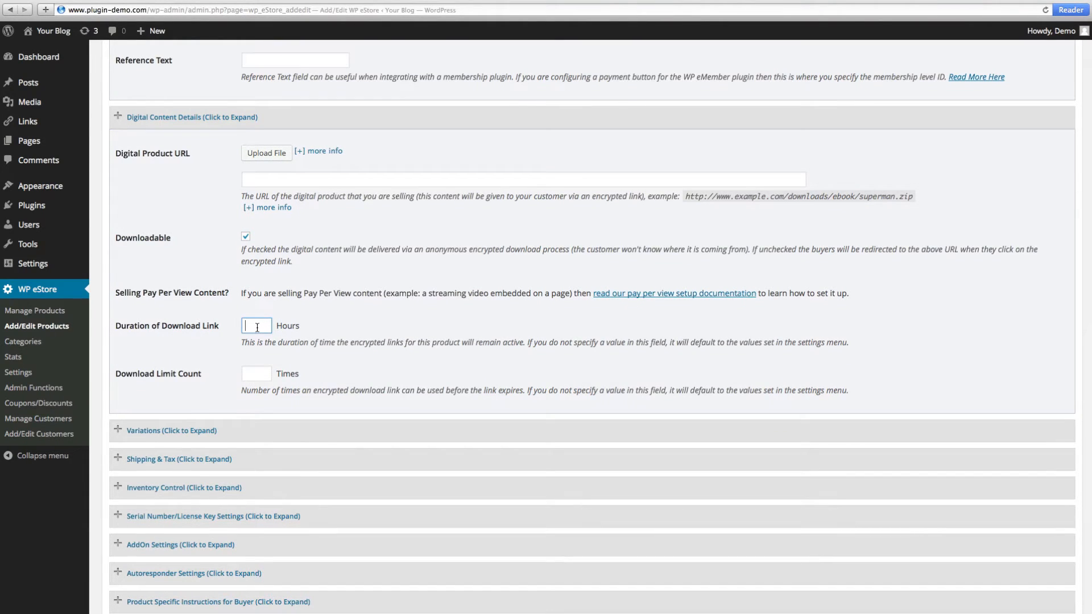
text(24)
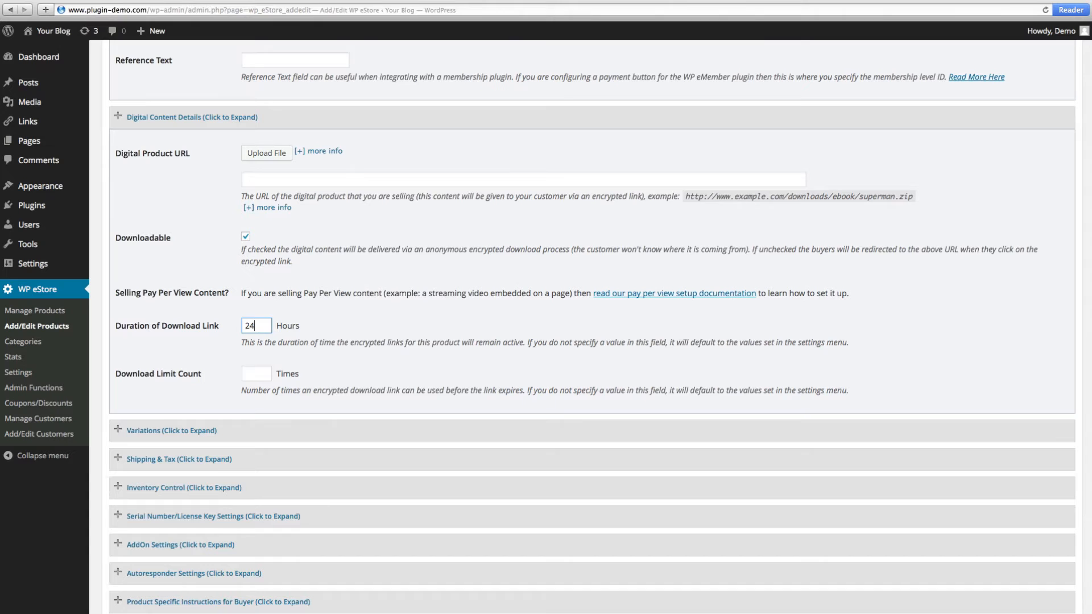
scroll(down, 3)
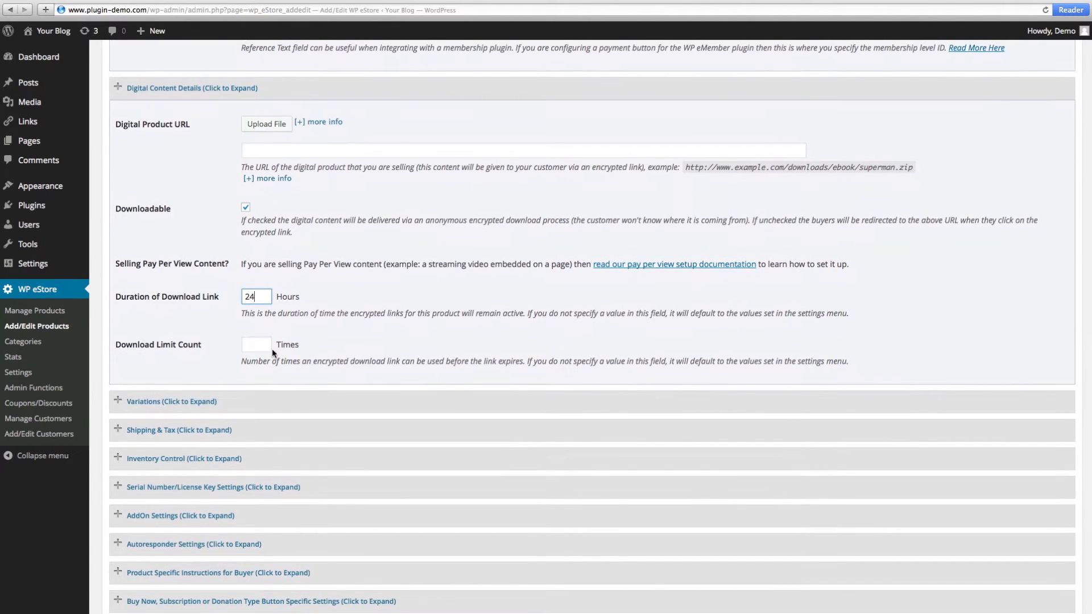
click(257, 344)
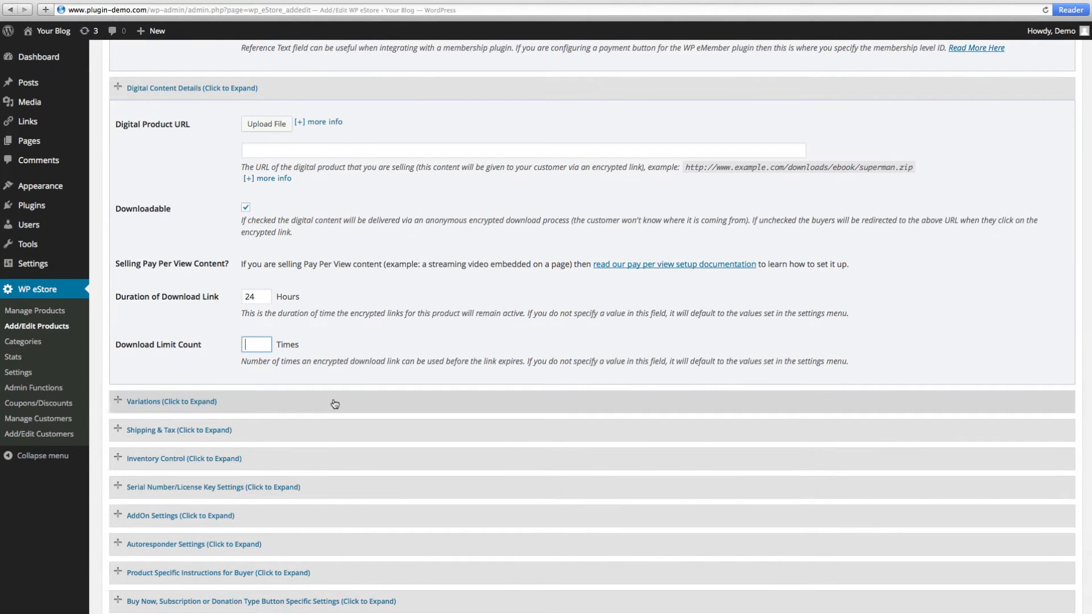
text(5)
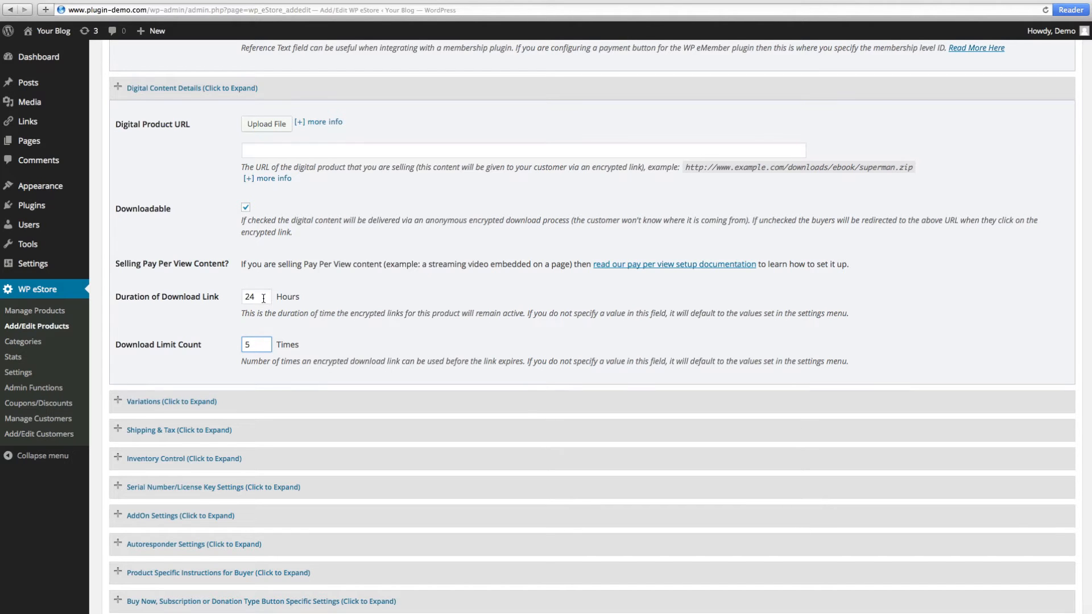
click(171, 401)
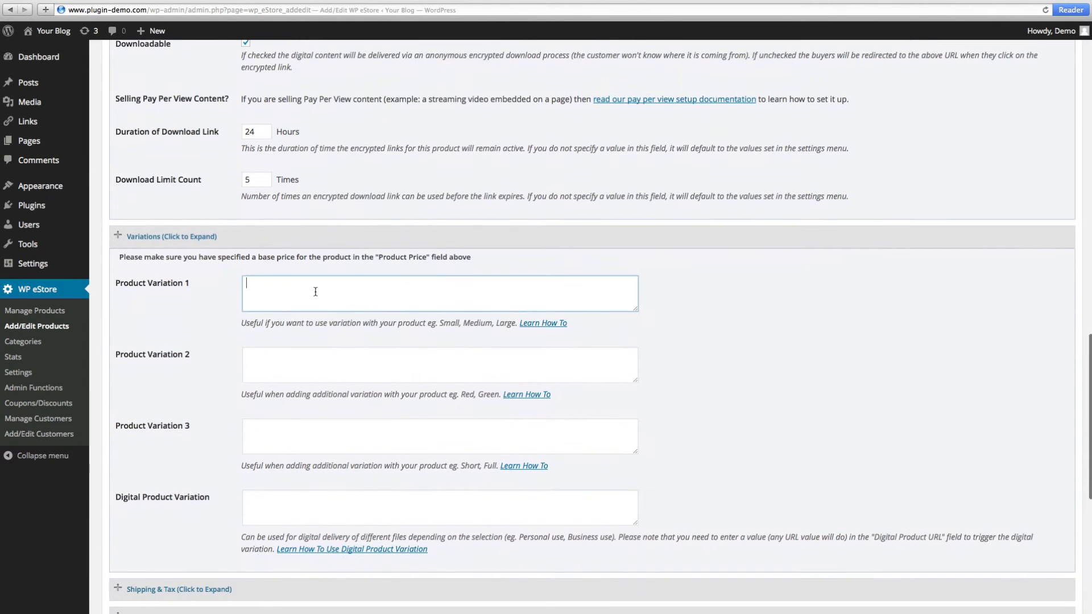
text(Small)
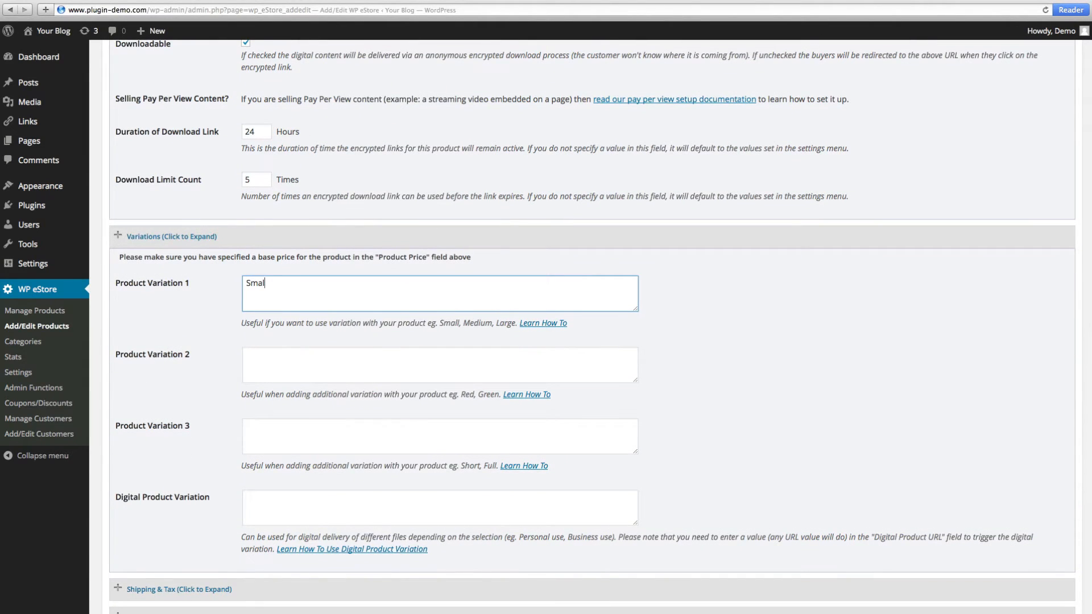
text(l, Mediu)
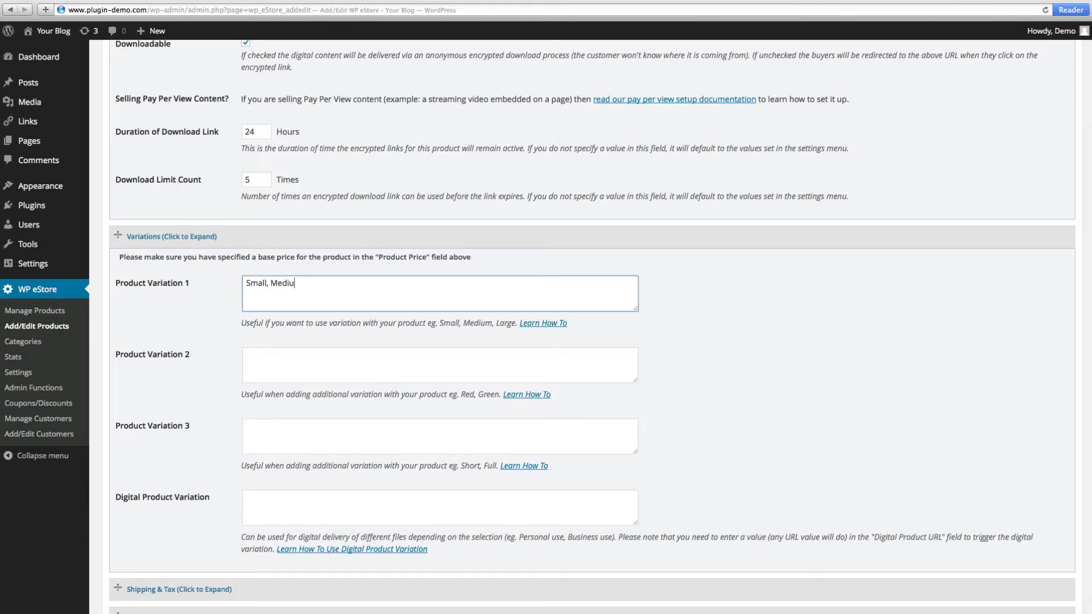
text(m,)
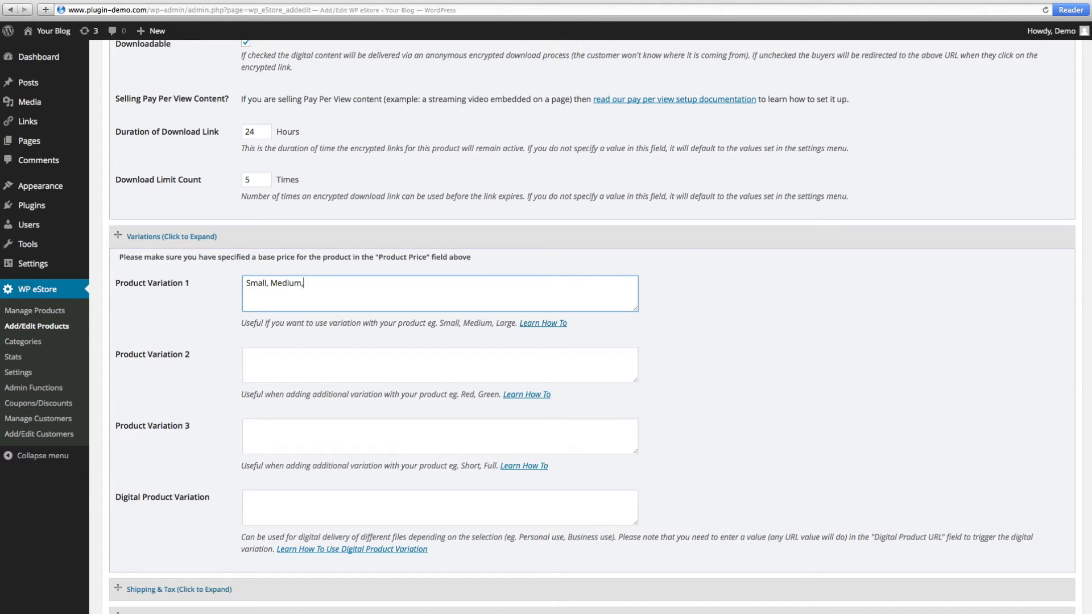
text(Large)
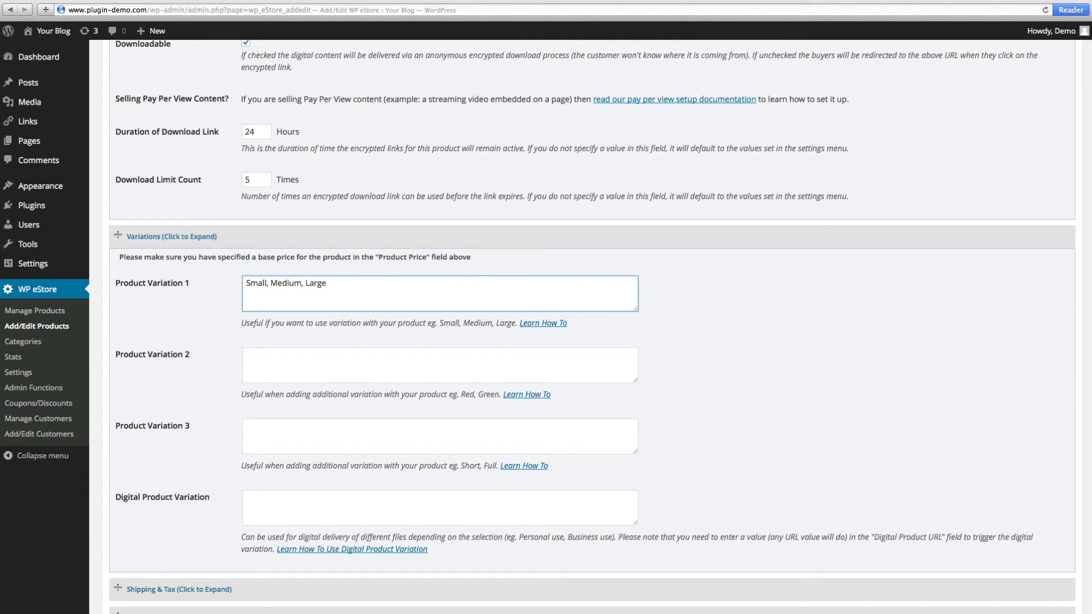
mouse_move(344, 289)
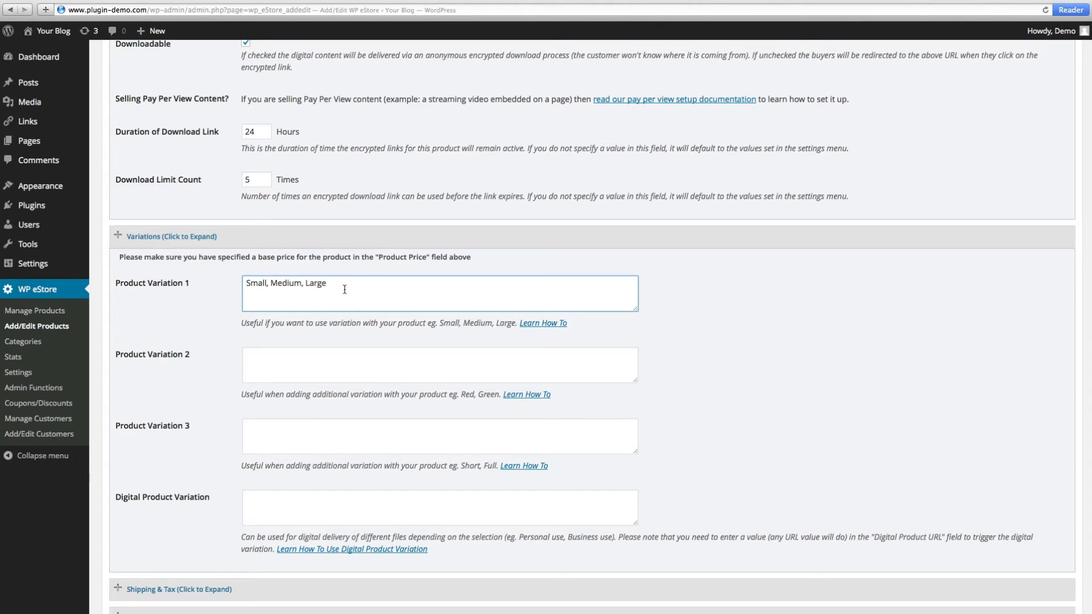
key(ctrl+a)
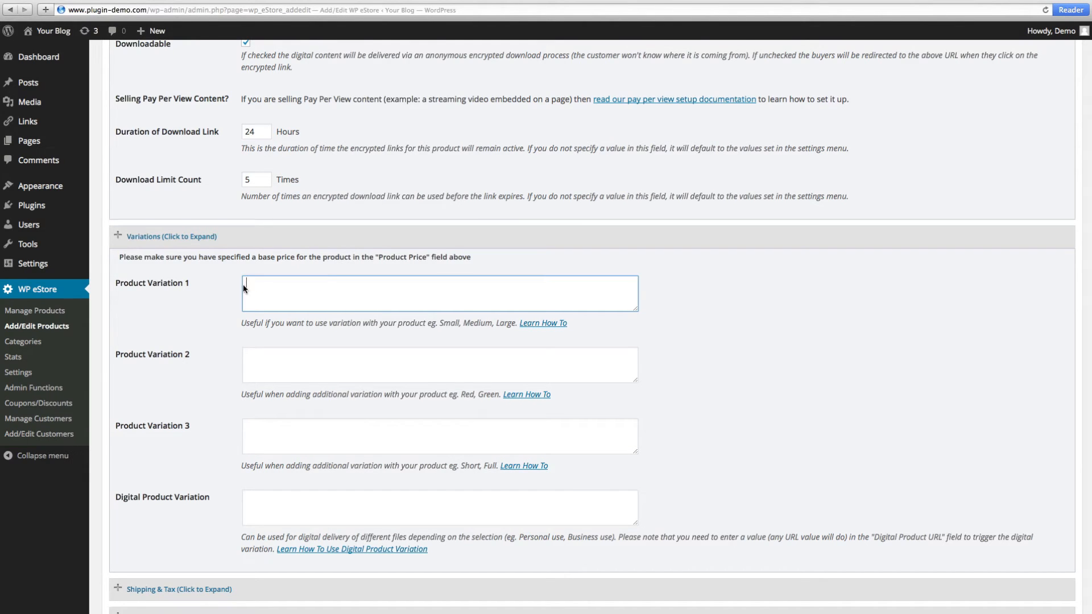
scroll(down, 3)
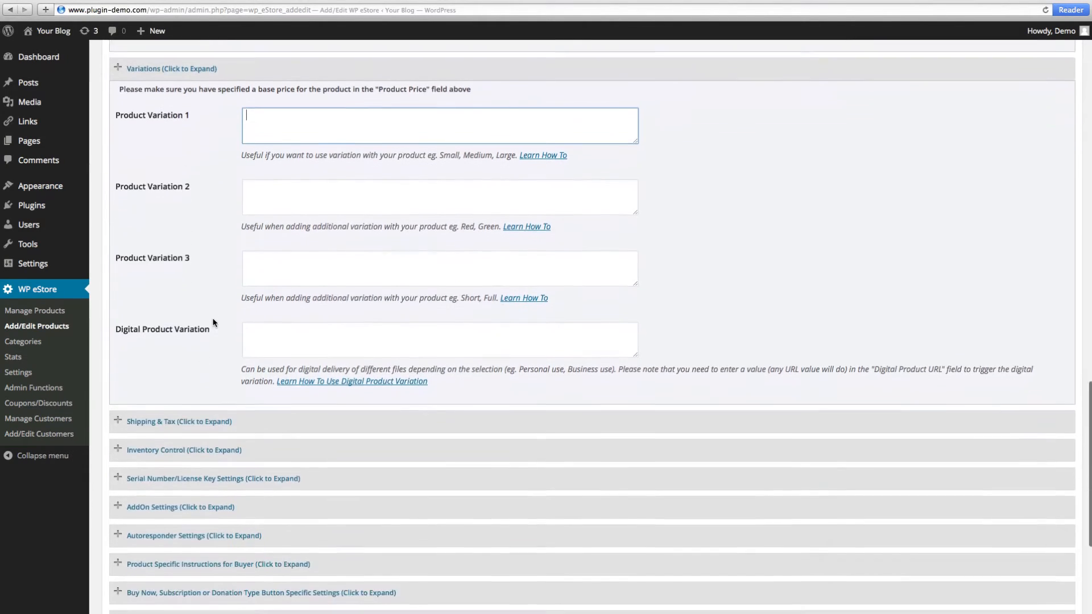
Expand Shipping & Tax and enter an Item Shipping Cost of 5.00.
click(178, 421)
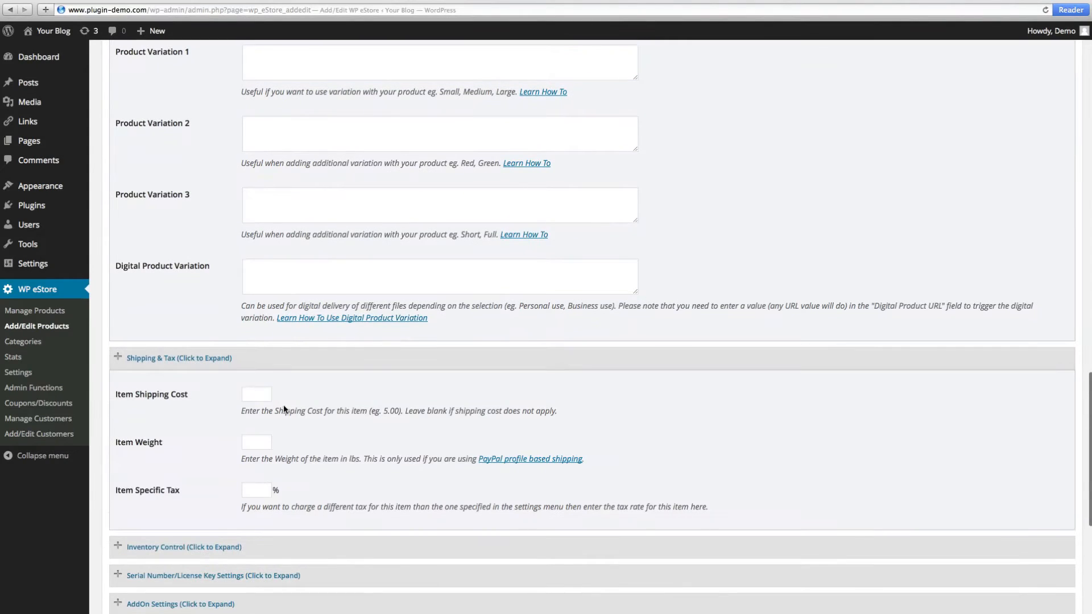
mouse_move(412, 420)
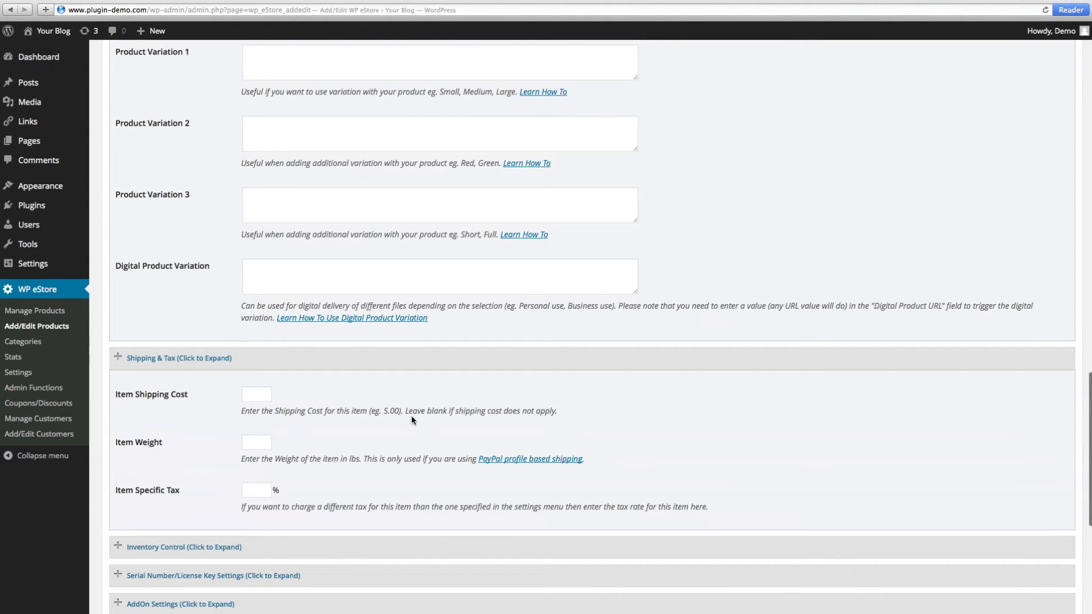
click(255, 394)
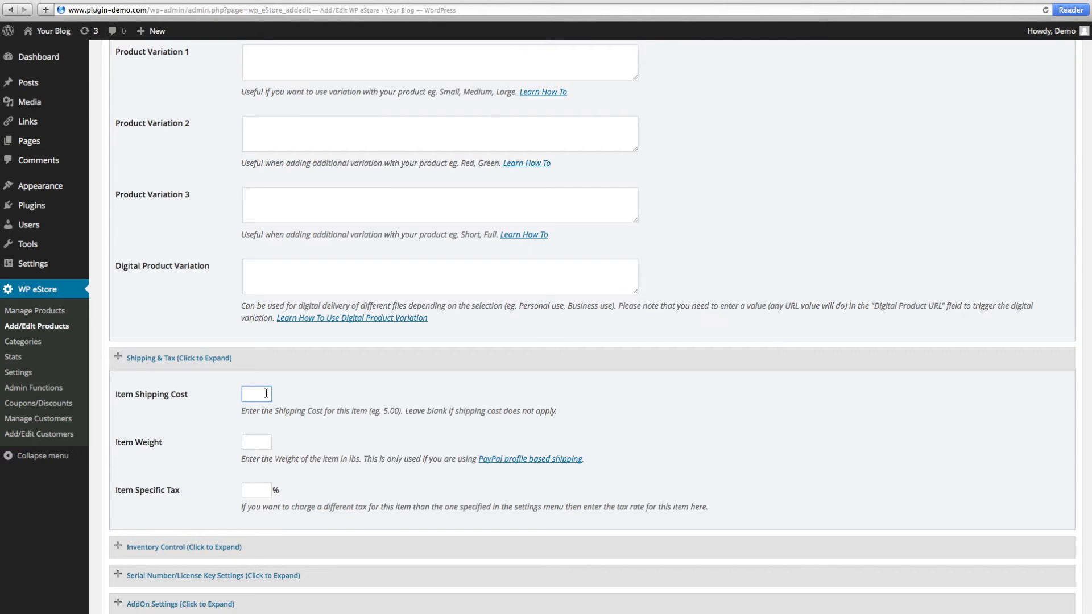
text(5.00)
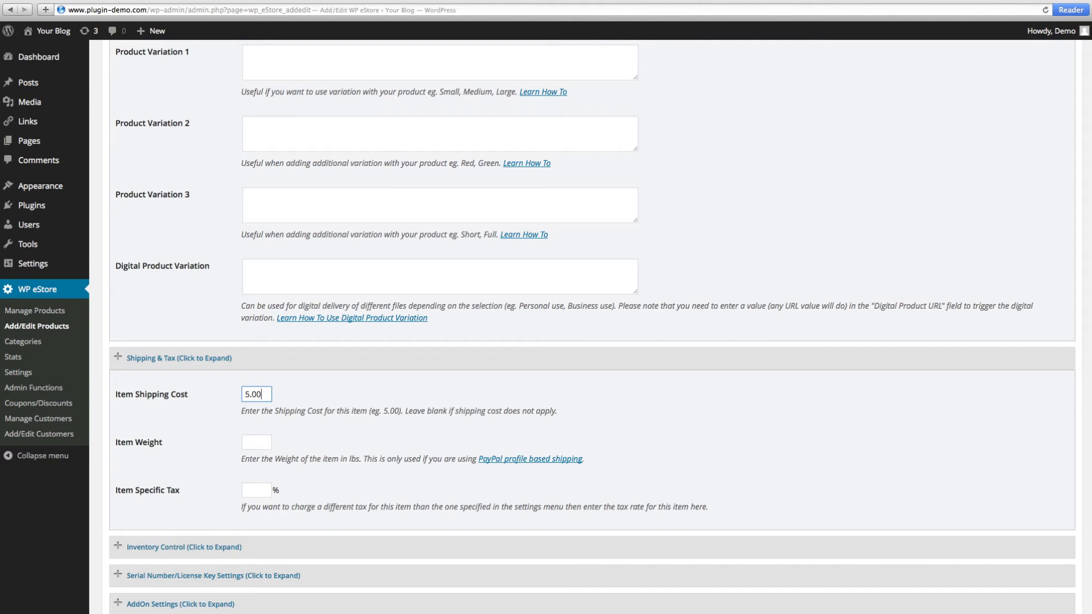
scroll(down, 3)
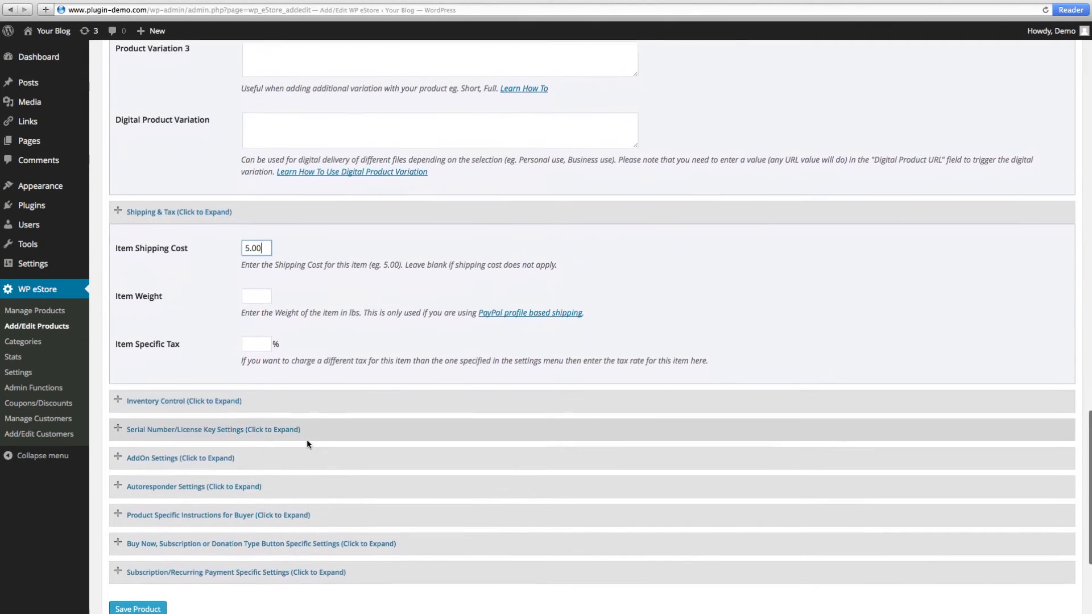
scroll(up, 3)
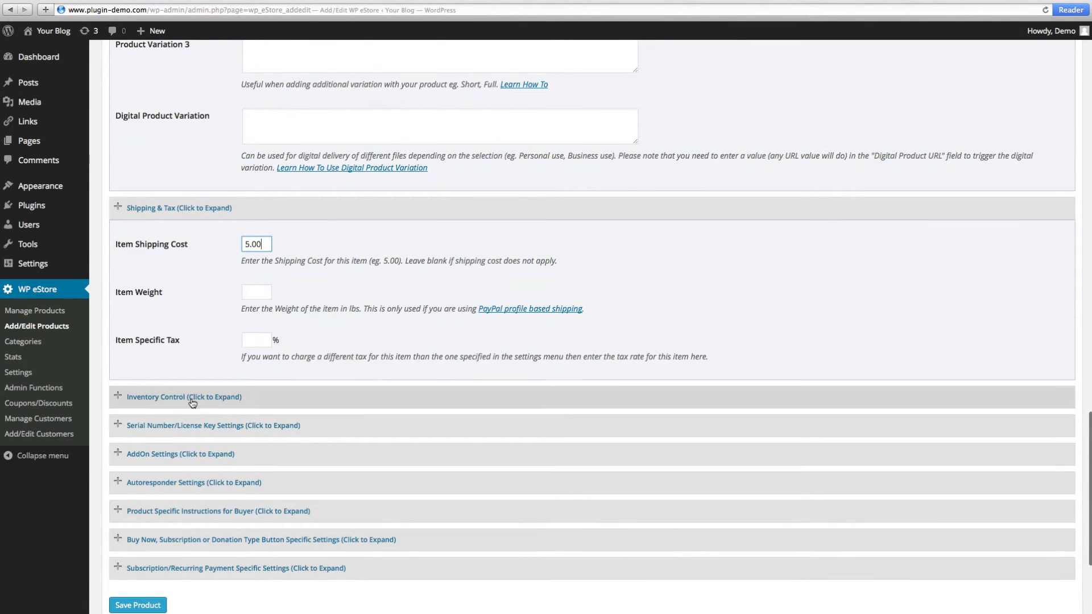
Set Available Copies to 1000 under Inventory Control and save the product.
click(184, 396)
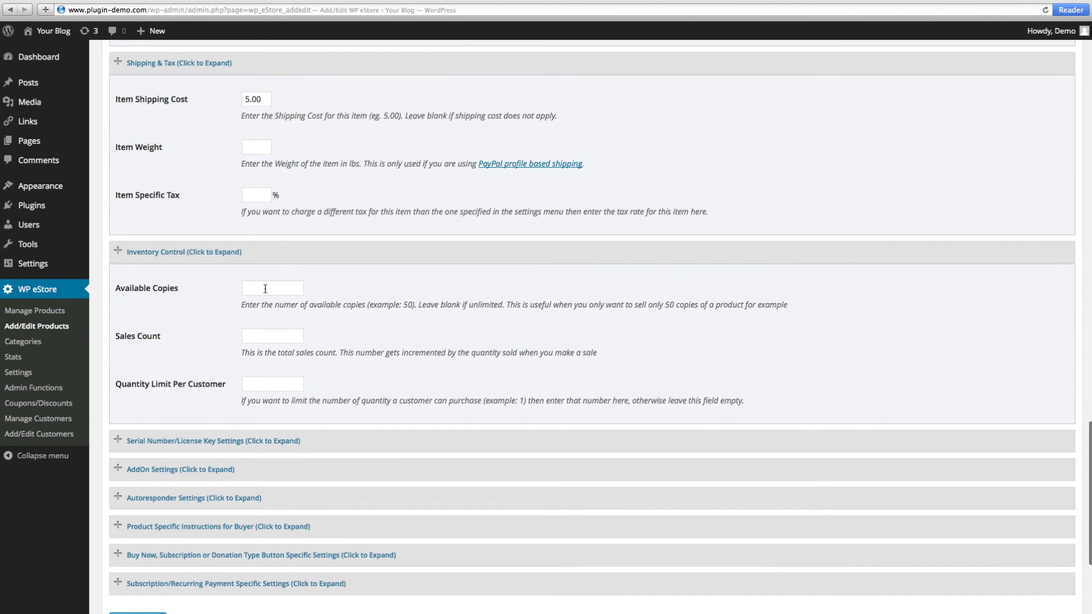
click(272, 288)
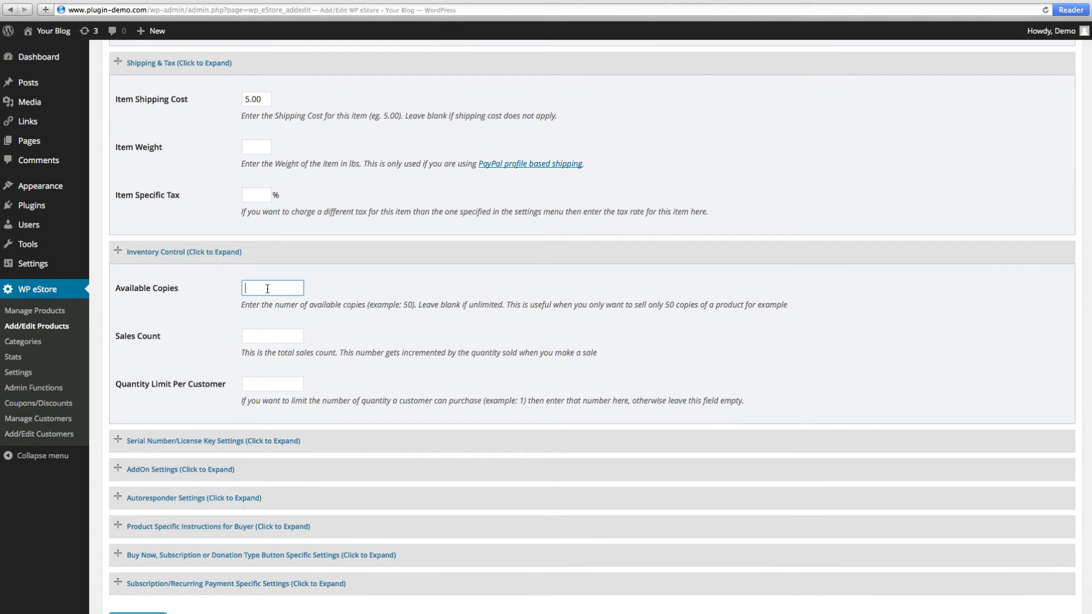
text(1000)
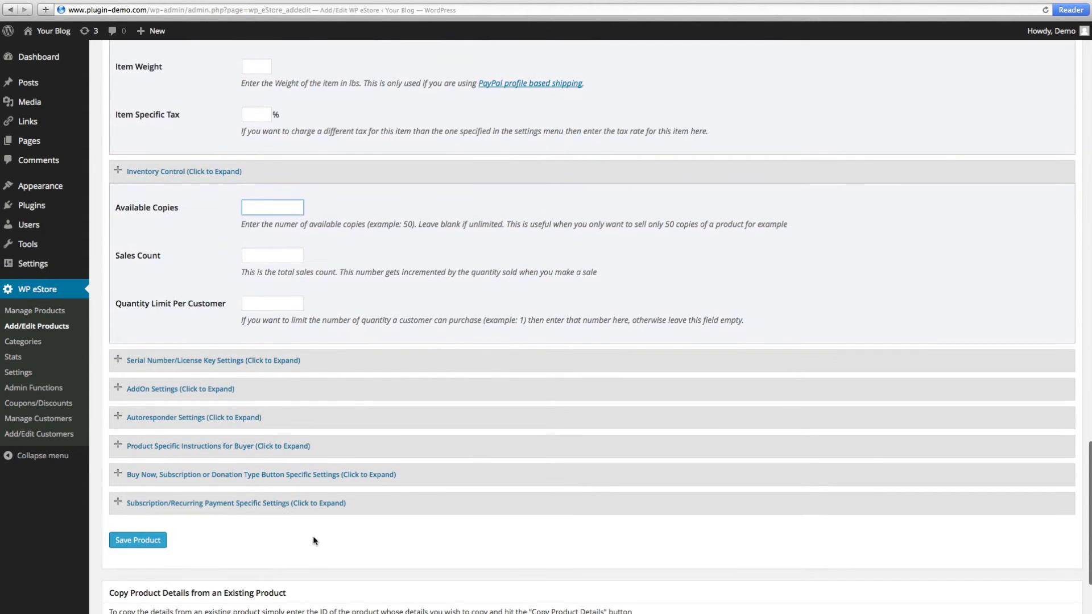
mouse_move(137, 540)
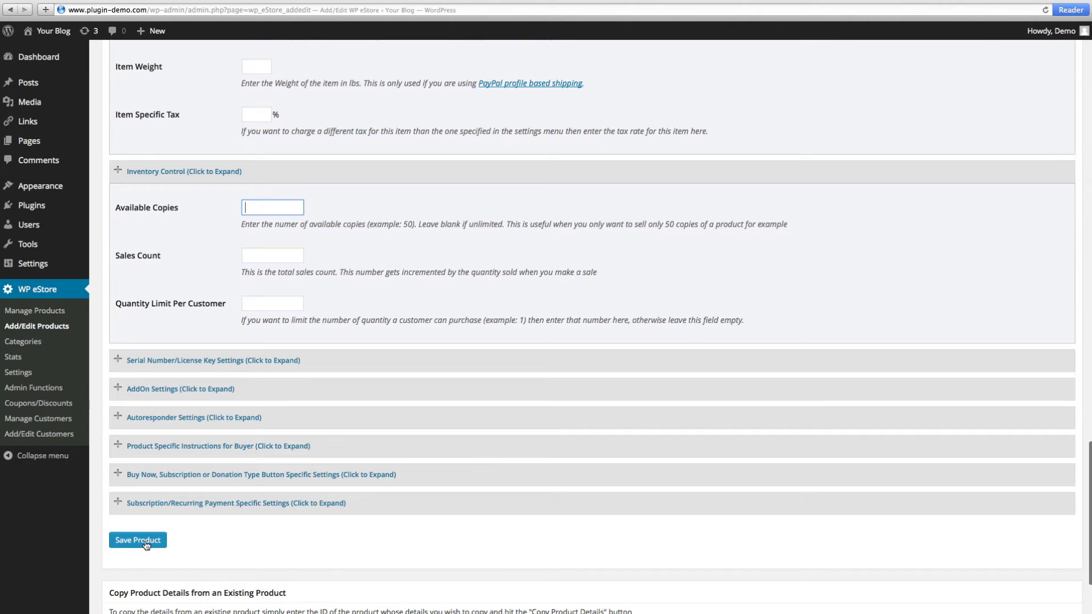
click(137, 544)
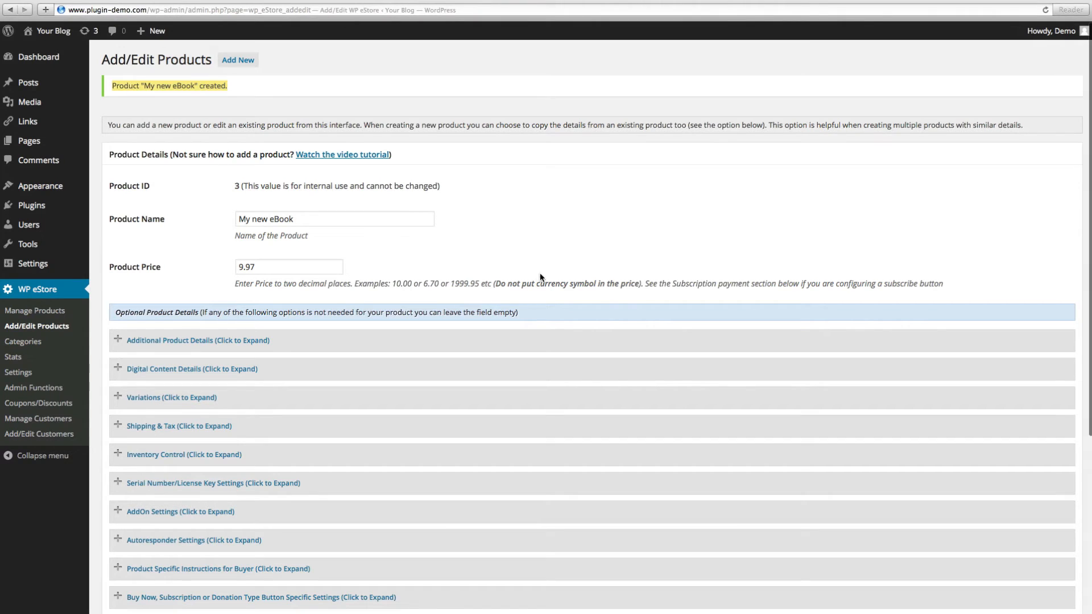
Copy the details of product ID 3 into a new product form.
scroll(down, 3)
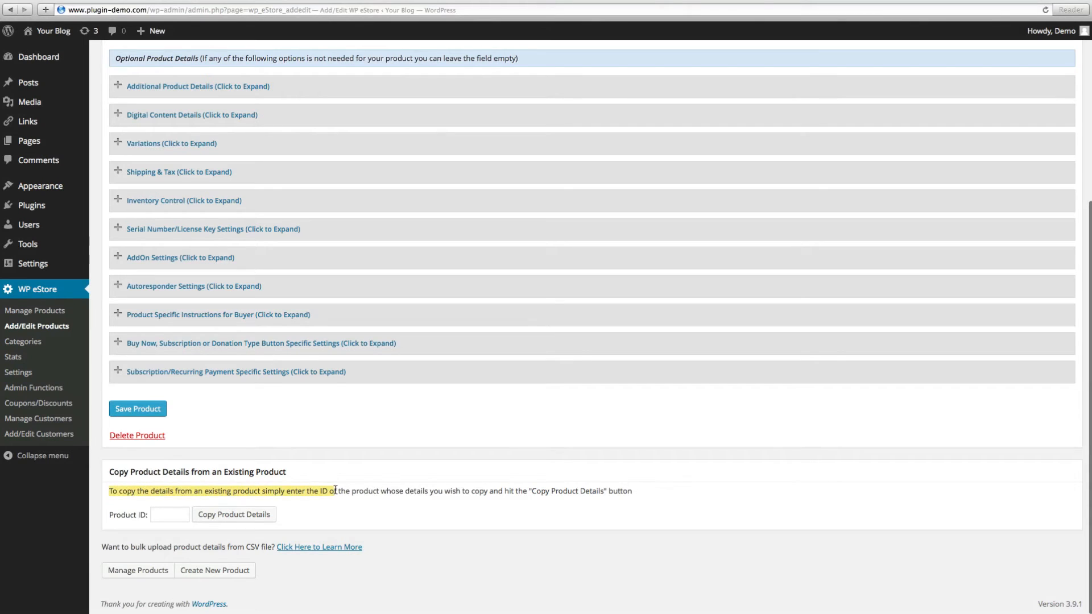
scroll(up, 3)
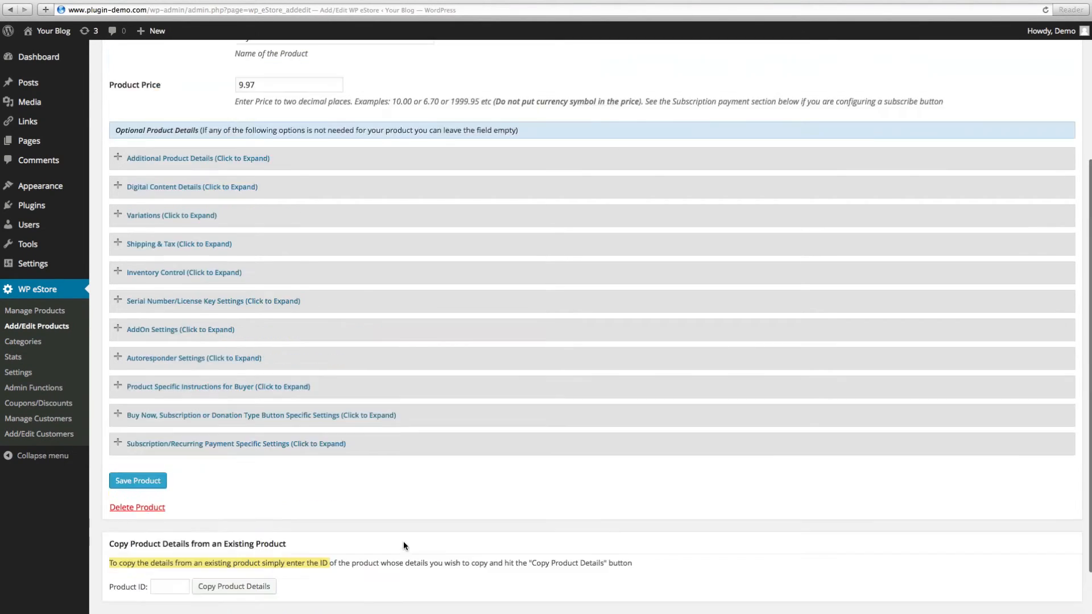
click(137, 480)
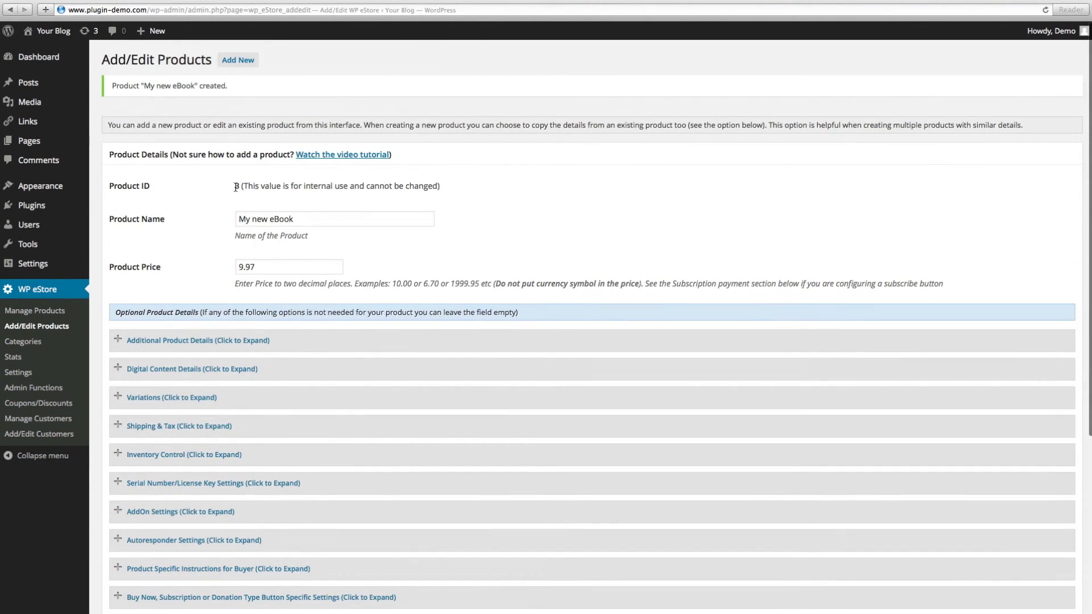
scroll(down, 3)
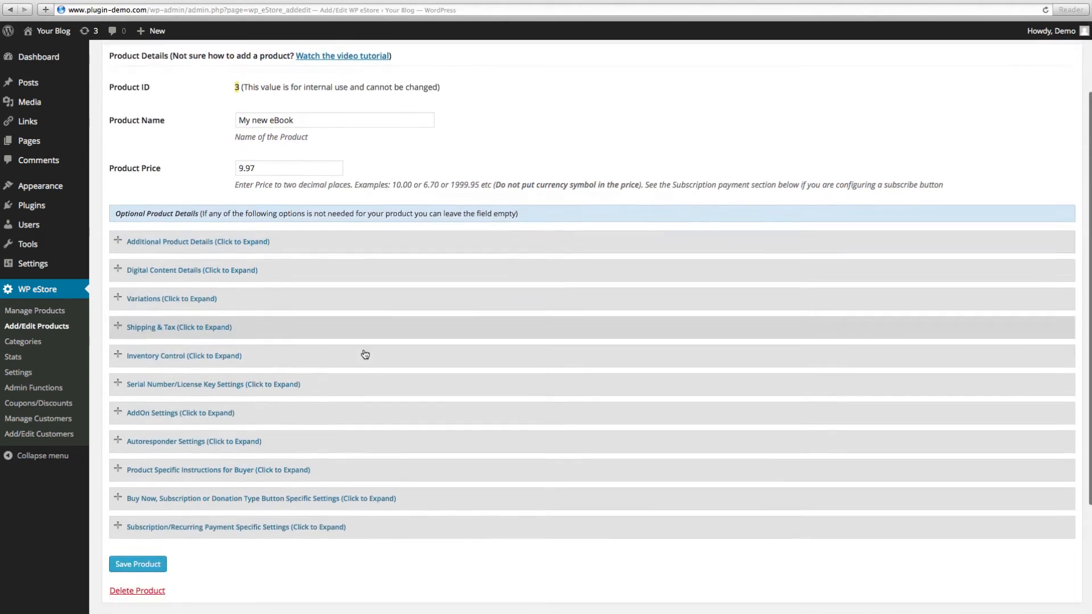
scroll(down, 3)
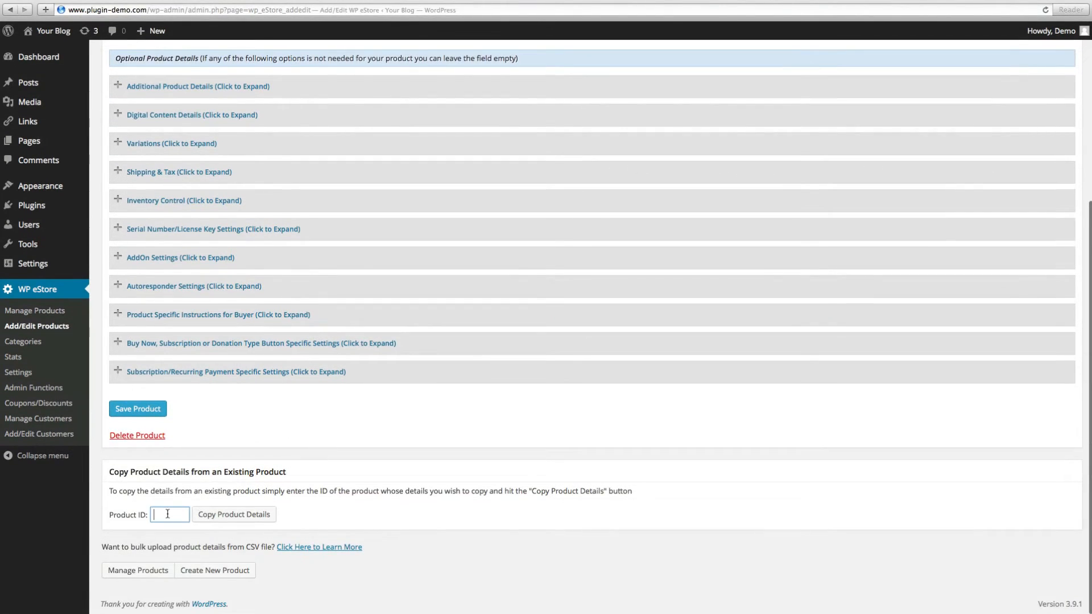
text(3)
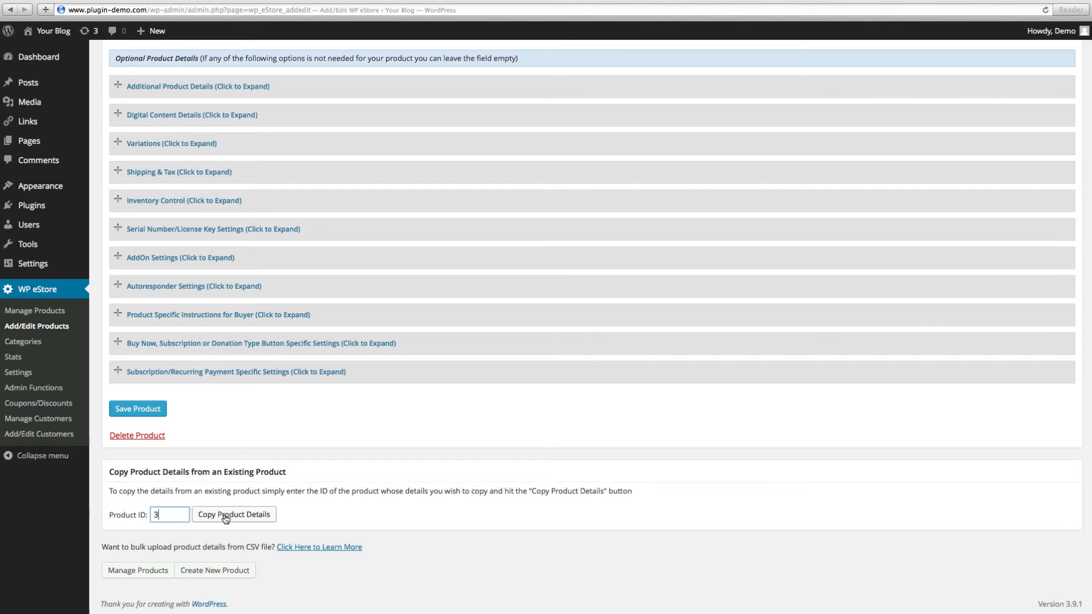
click(233, 515)
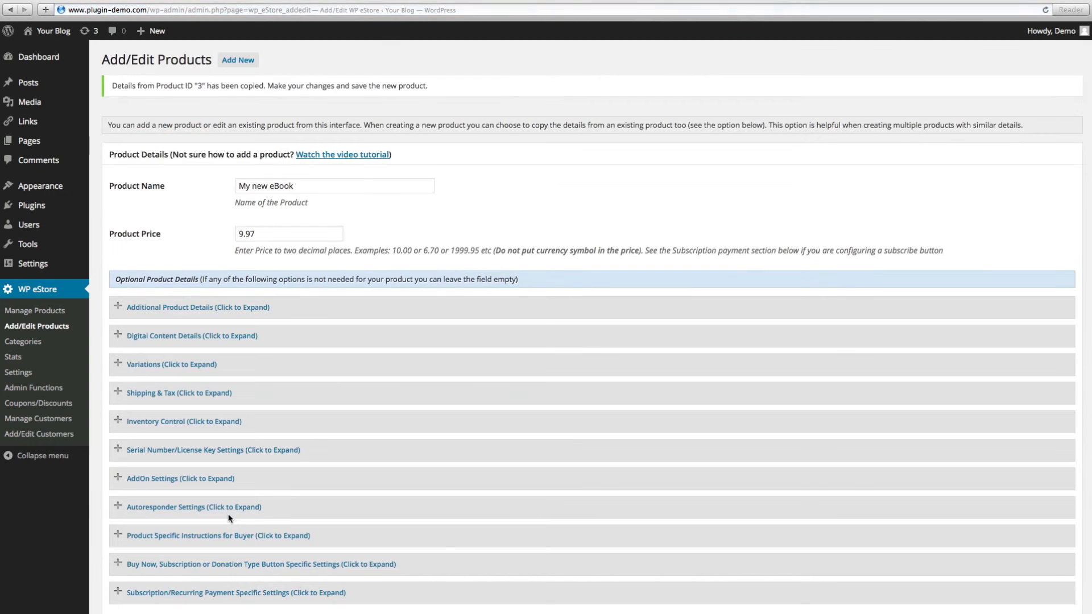
mouse_move(224, 521)
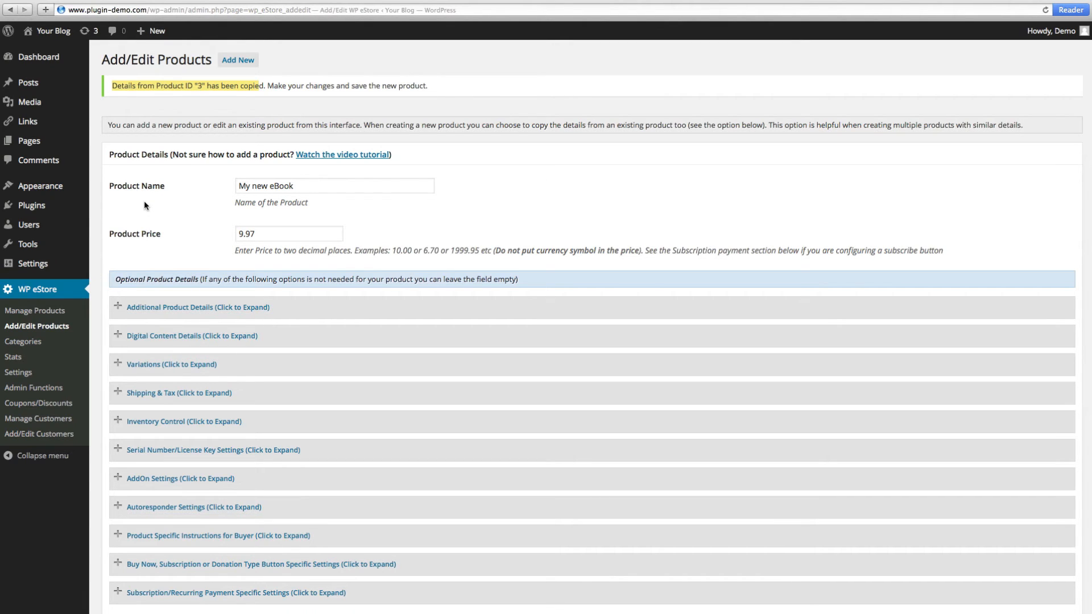
Rename the copied product 'My second ebook' and change its price to 12.97.
scroll(down, 3)
text(12.9)
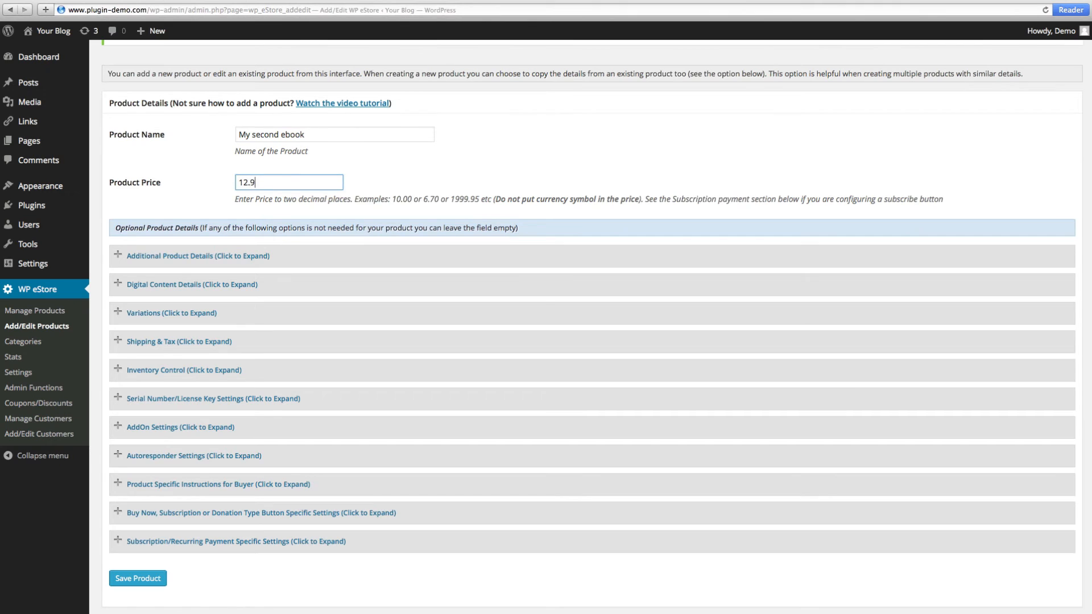
text(7)
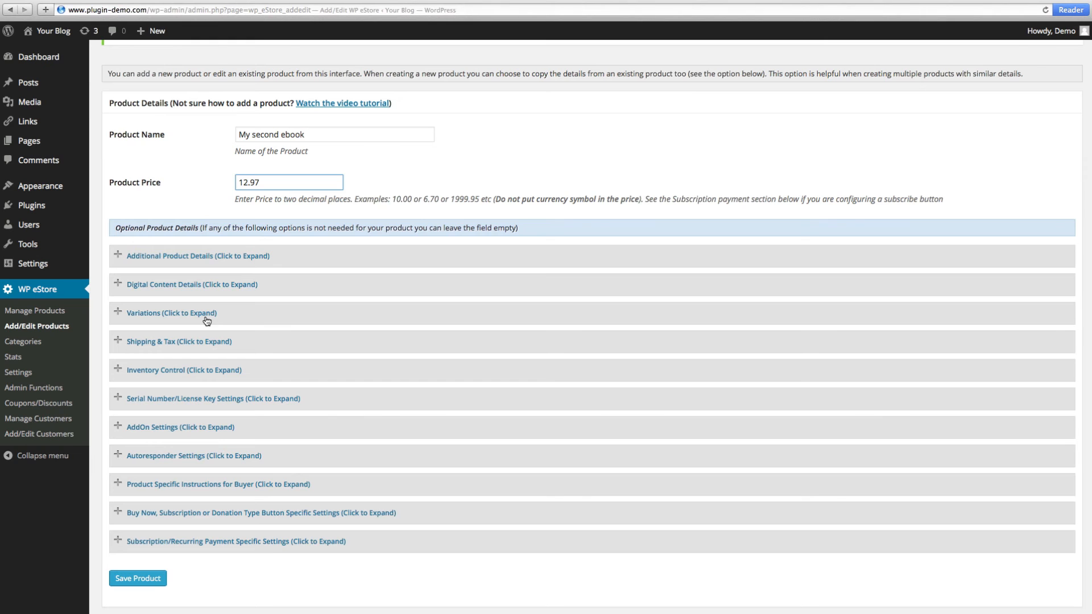
scroll(down, 3)
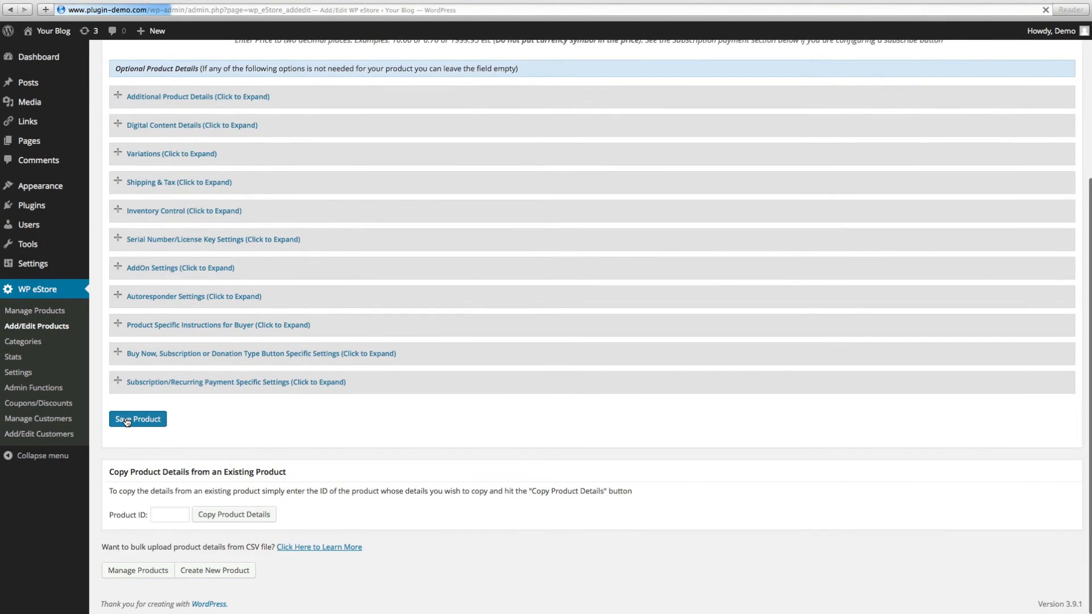
Save the copy as product ID 4 and view the Manage Products list.
click(137, 418)
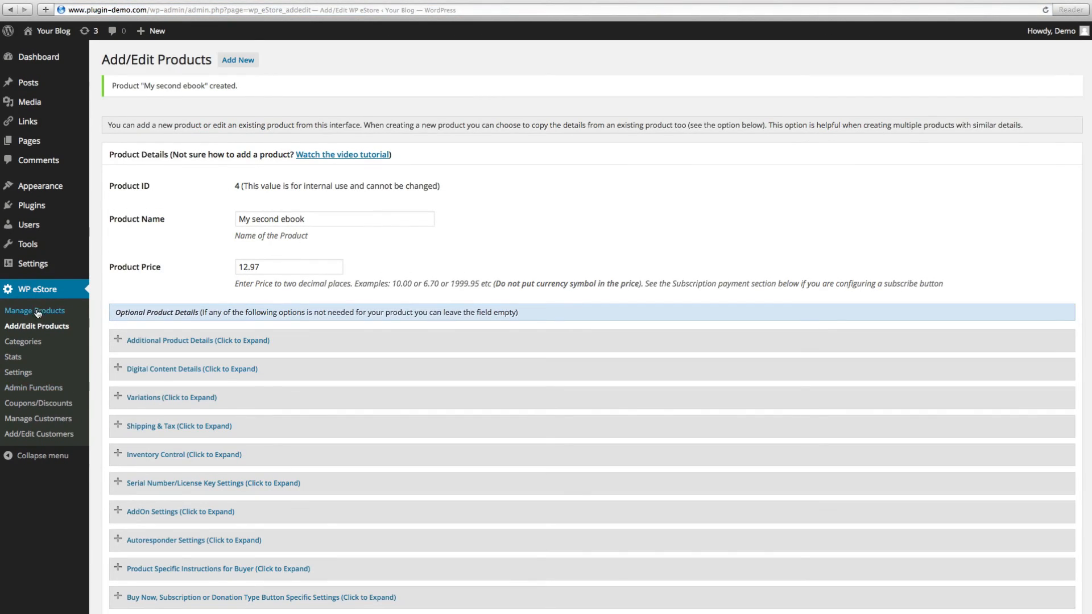
click(35, 310)
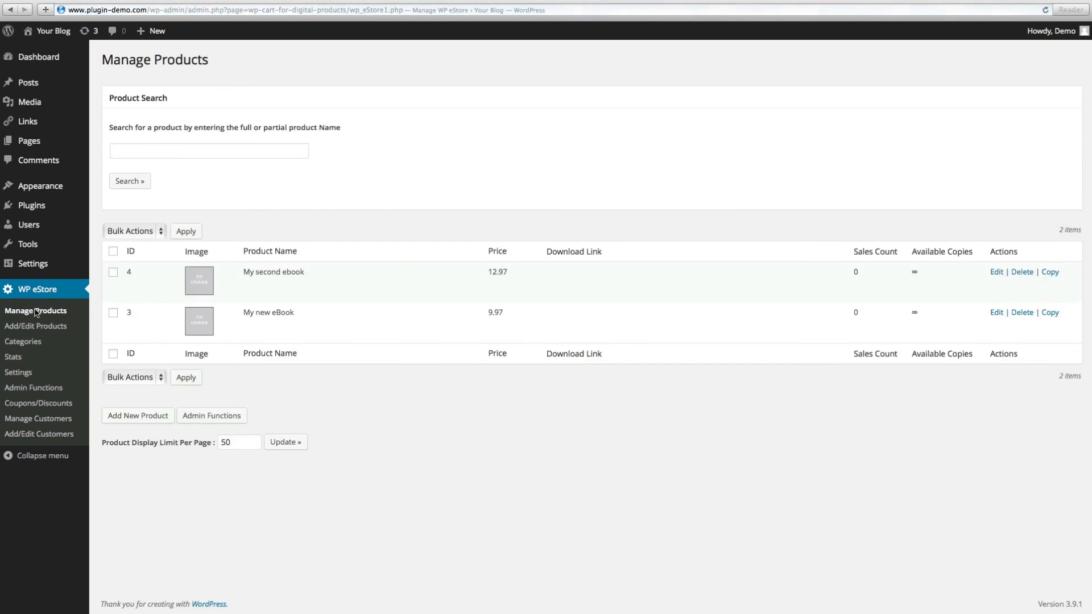
mouse_move(268, 312)
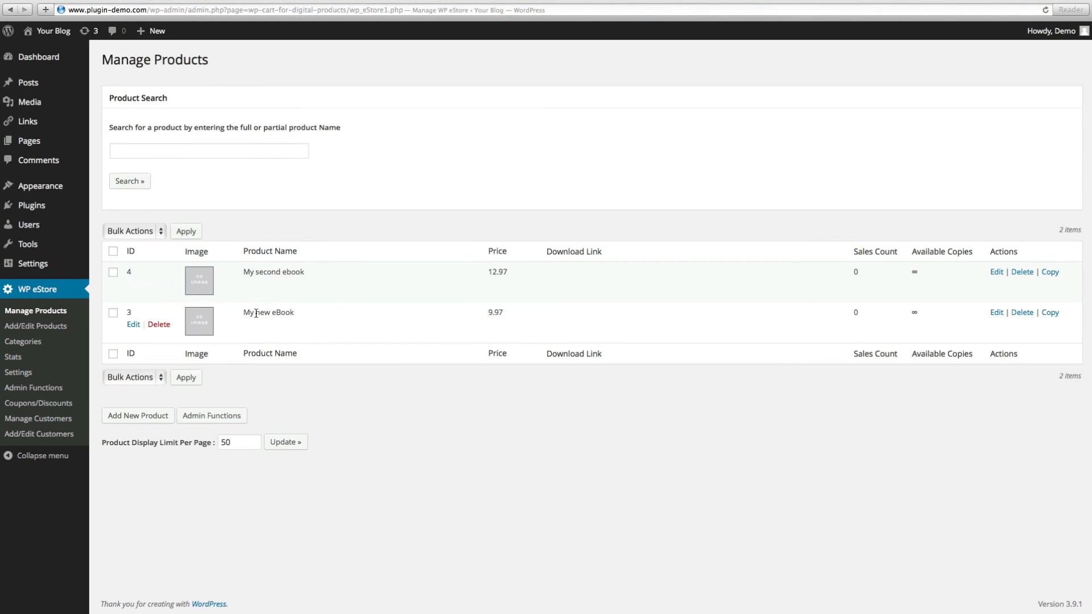
mouse_move(420, 425)
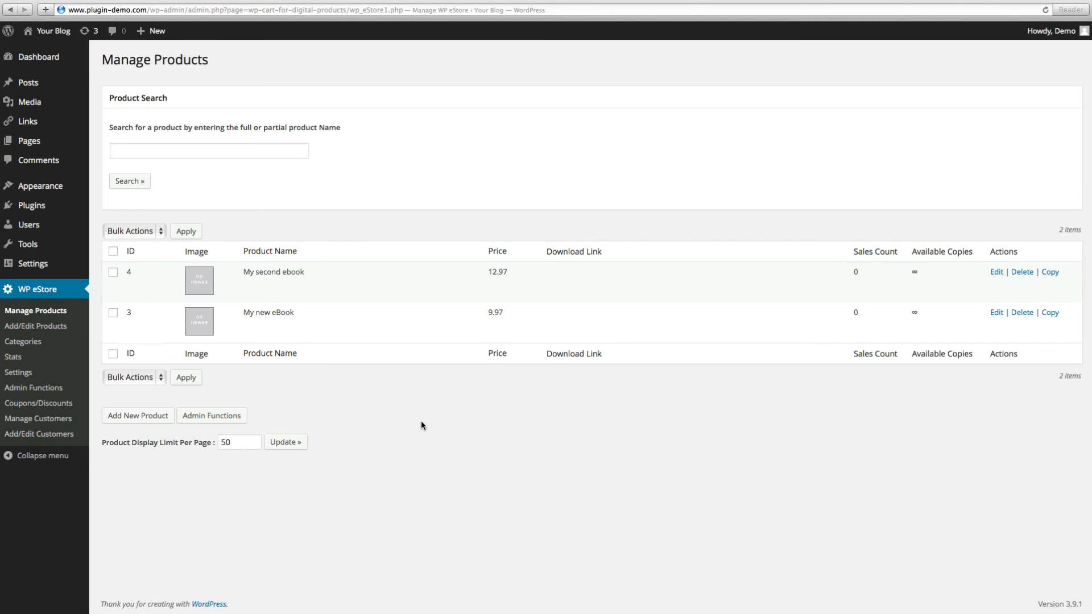